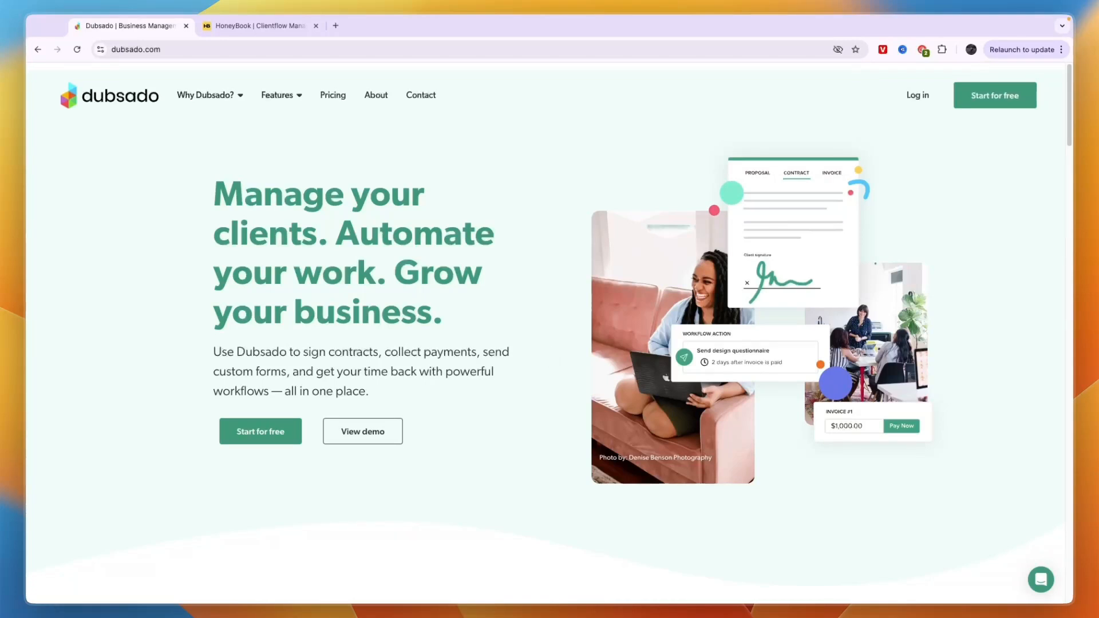
- Glance at HoneyBook, then open Dubsado's Payments processing fees help article from Features
{"action": "left_click", "coordinate": [258, 26]}
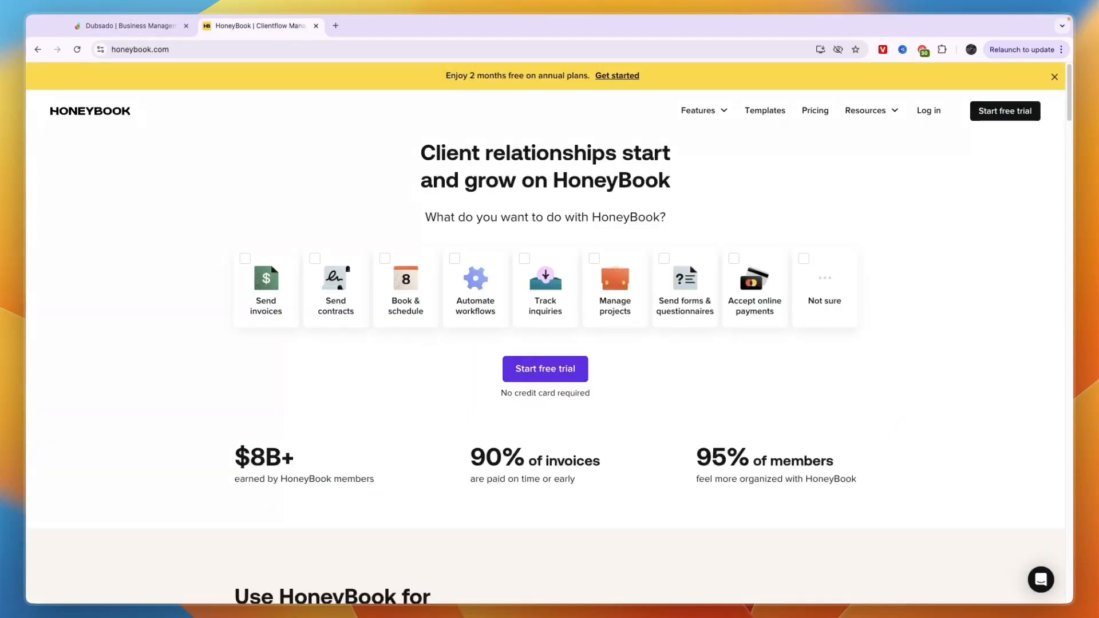
{"action": "mouse_move", "coordinate": [549, 358]}
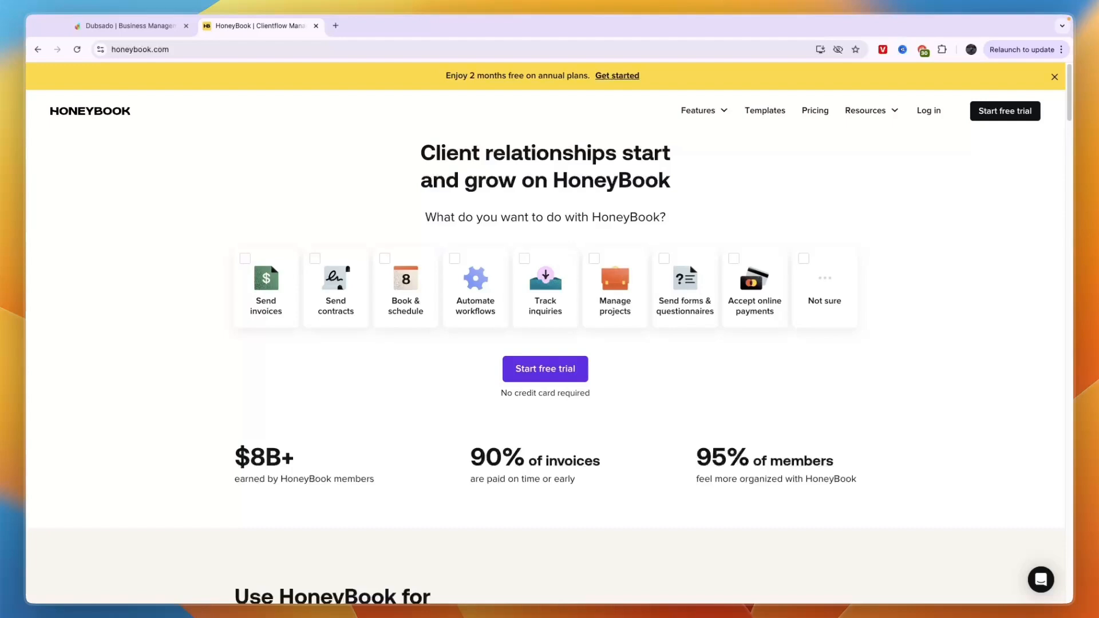
{"action": "left_click", "coordinate": [131, 25]}
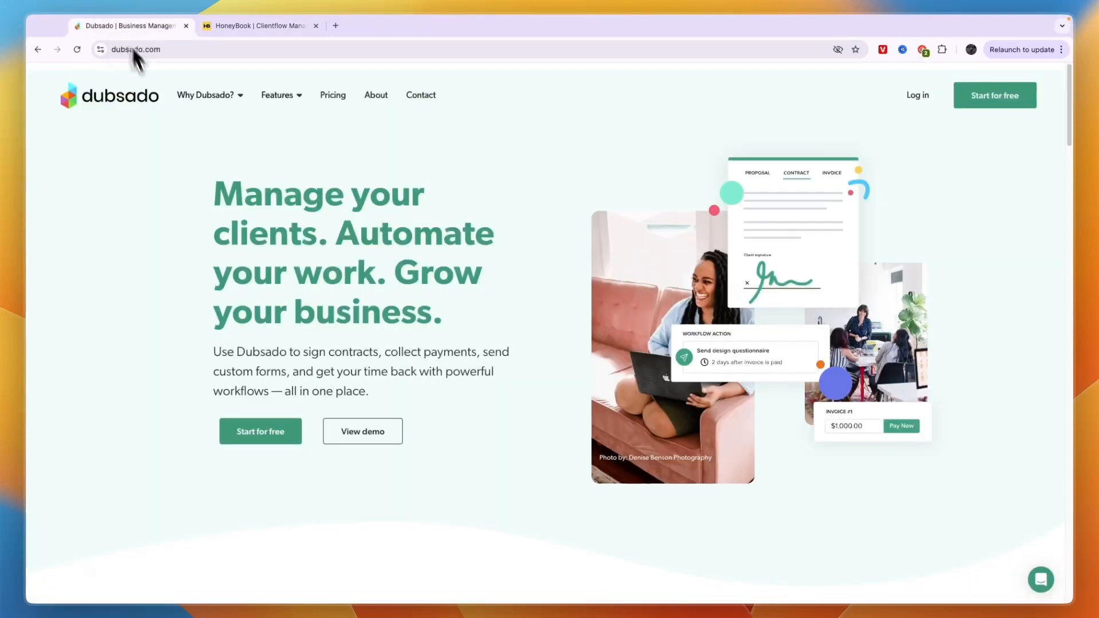
{"action": "mouse_move", "coordinate": [228, 204]}
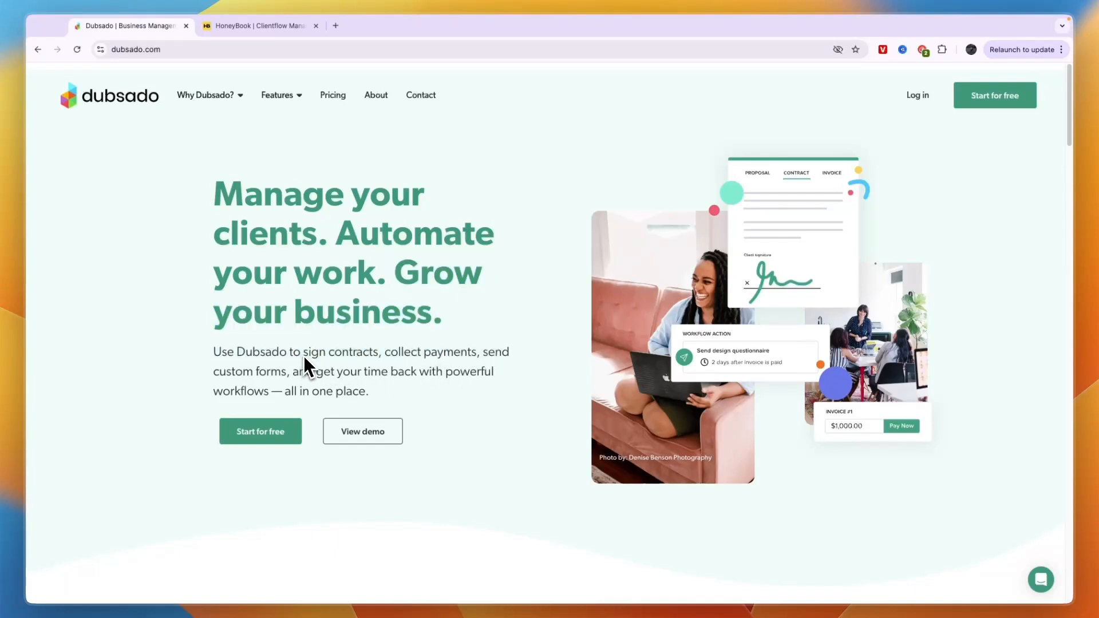
{"action": "double_click", "coordinate": [431, 352]}
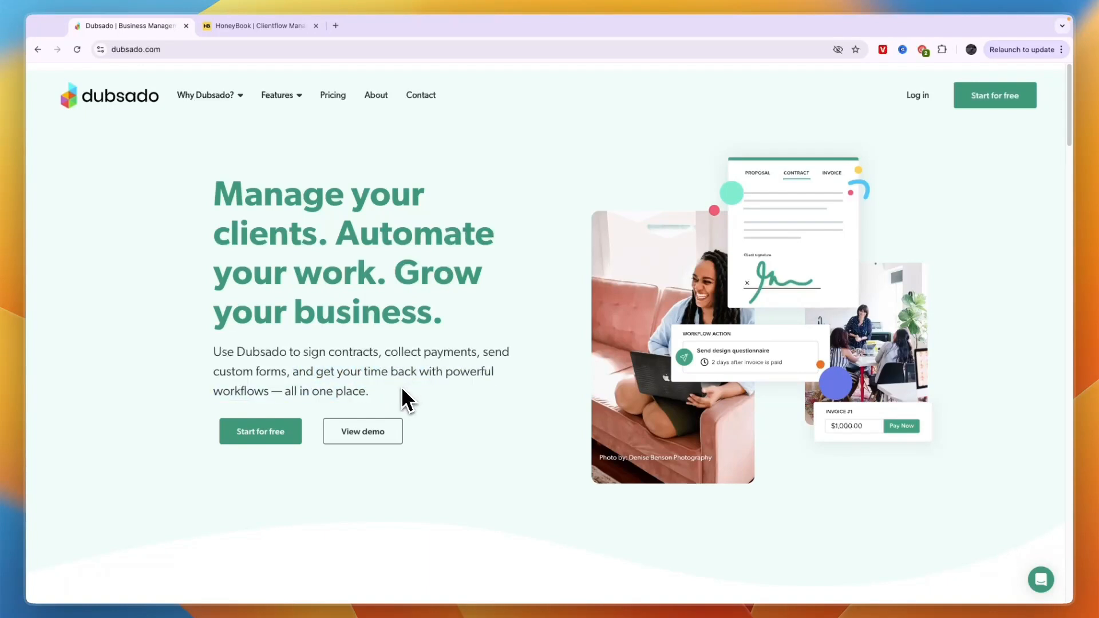
{"action": "mouse_move", "coordinate": [391, 406]}
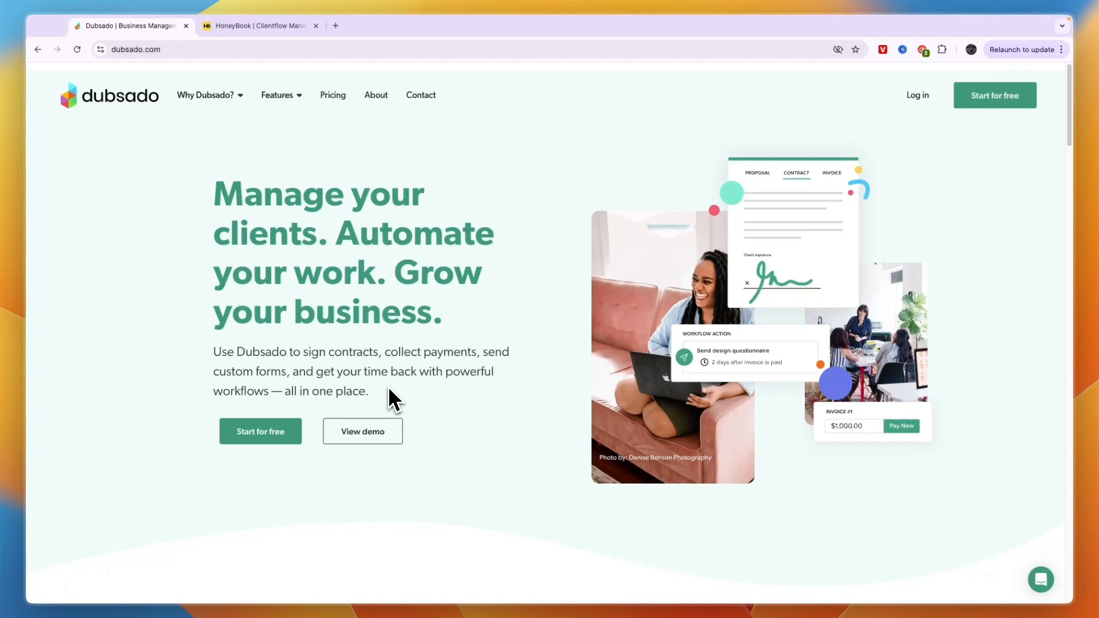
{"action": "left_click", "coordinate": [277, 95]}
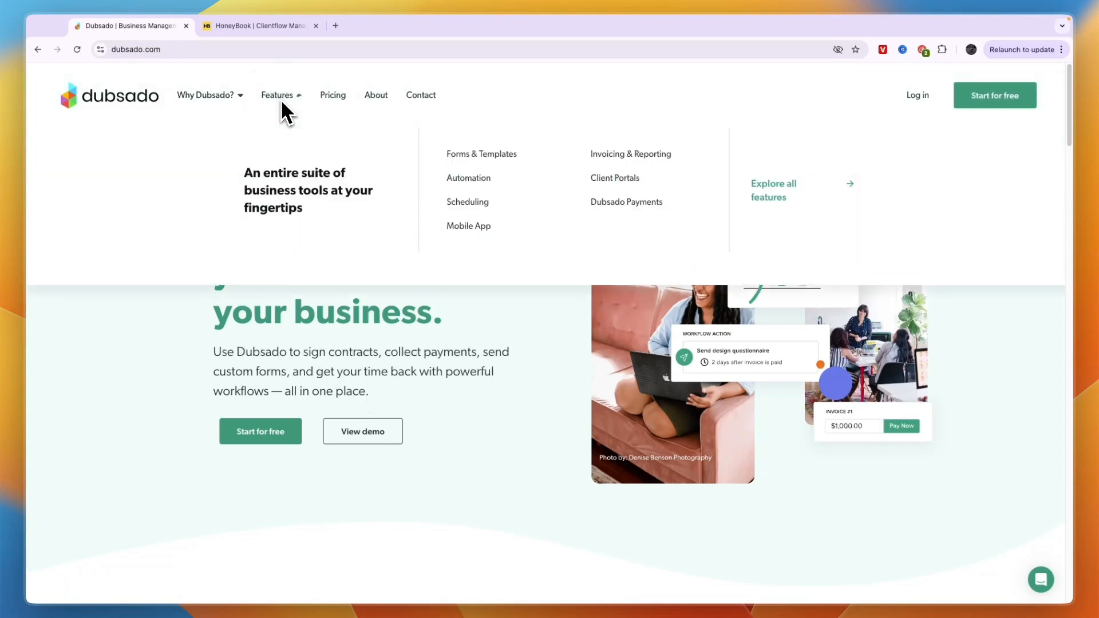
{"action": "mouse_move", "coordinate": [515, 171]}
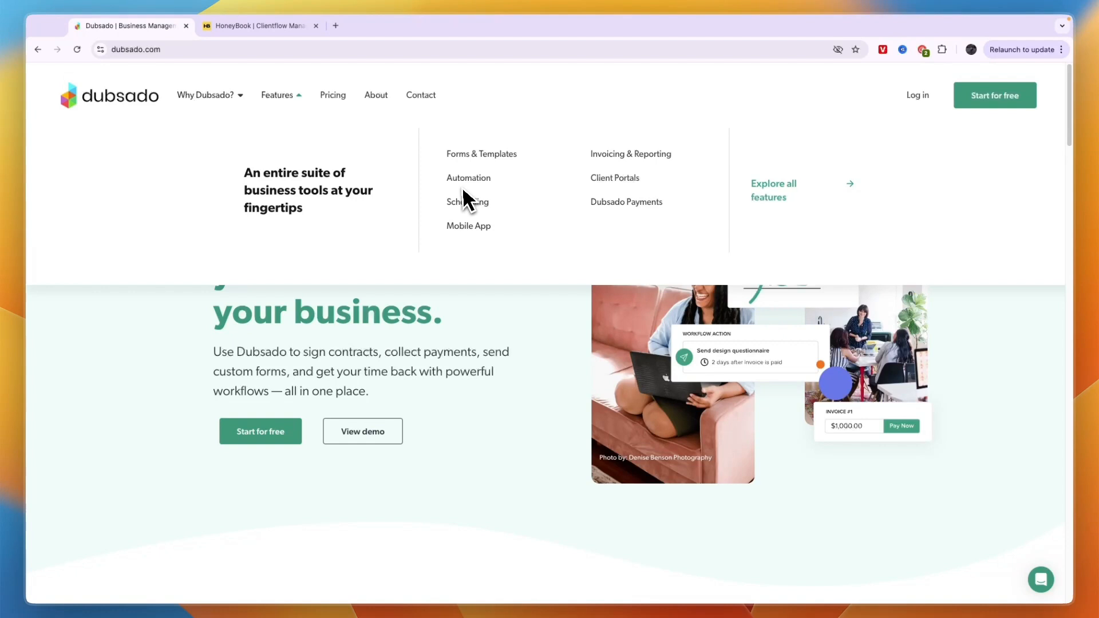
{"action": "mouse_move", "coordinate": [590, 192]}
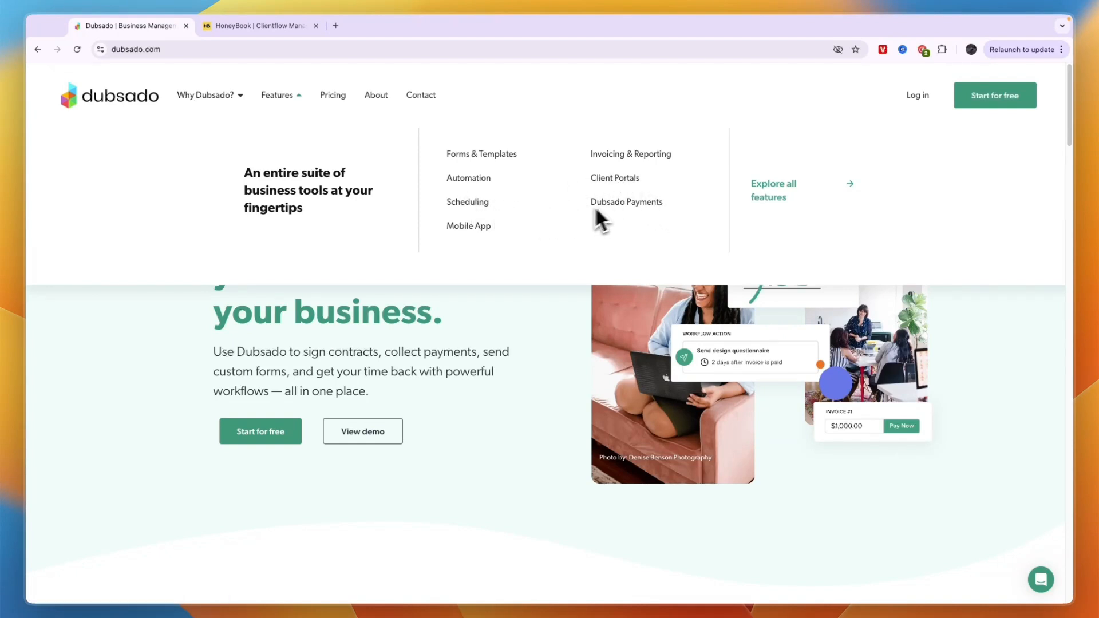
{"action": "left_click", "coordinate": [615, 178]}
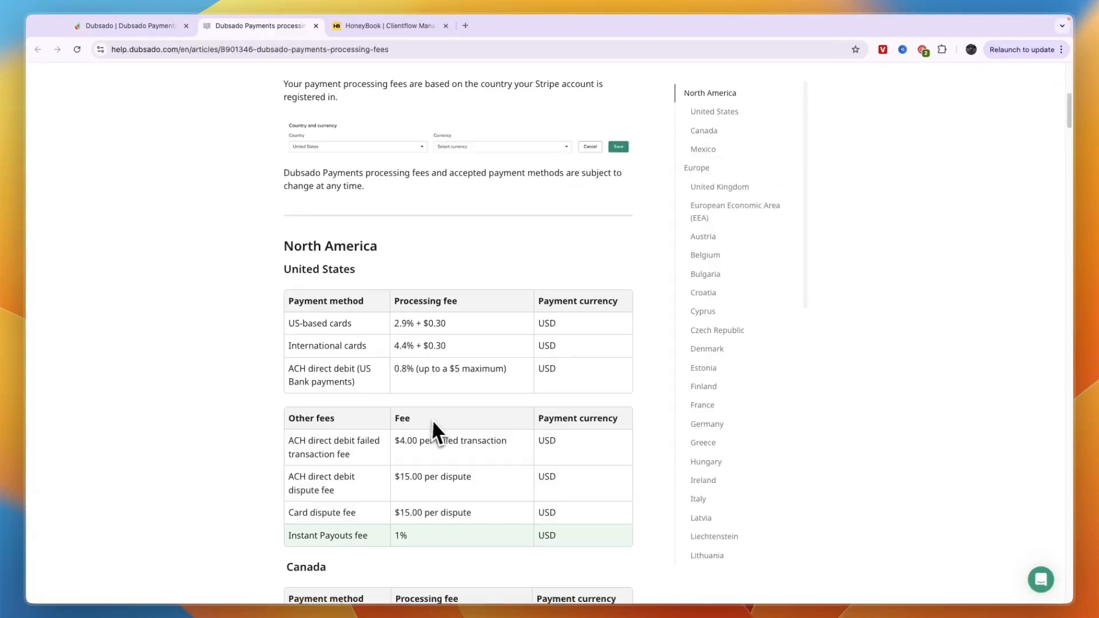
- Scroll through Dubsado's North American fee tables, marking the 0.8% ACH direct debit fee
{"action": "scroll", "scroll_direction": "down", "scroll_amount": 3}
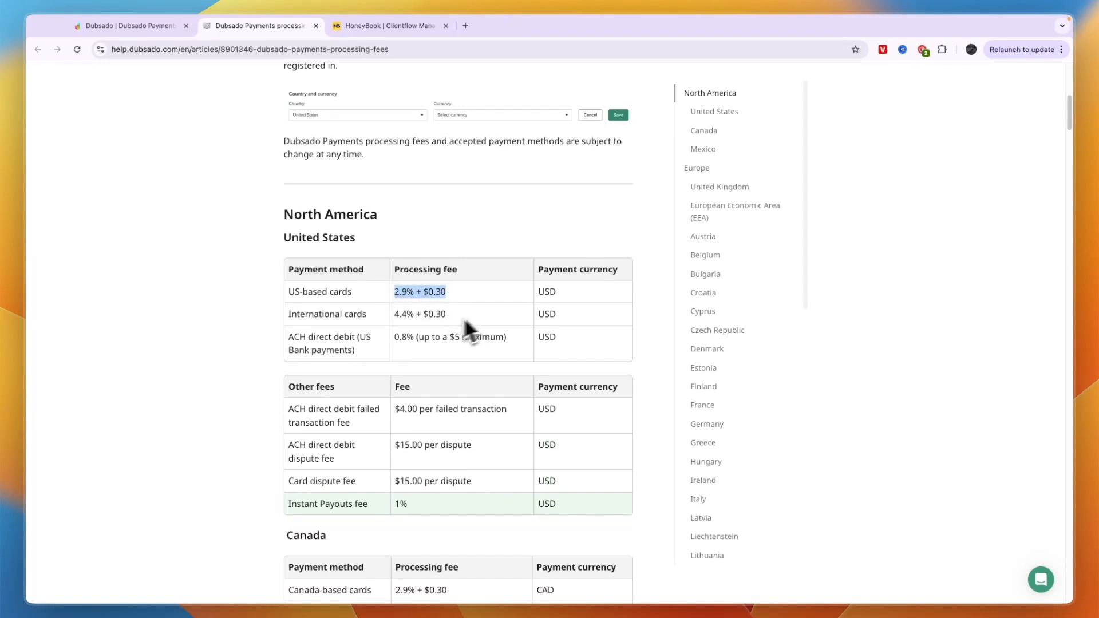
{"action": "mouse_move", "coordinate": [362, 332]}
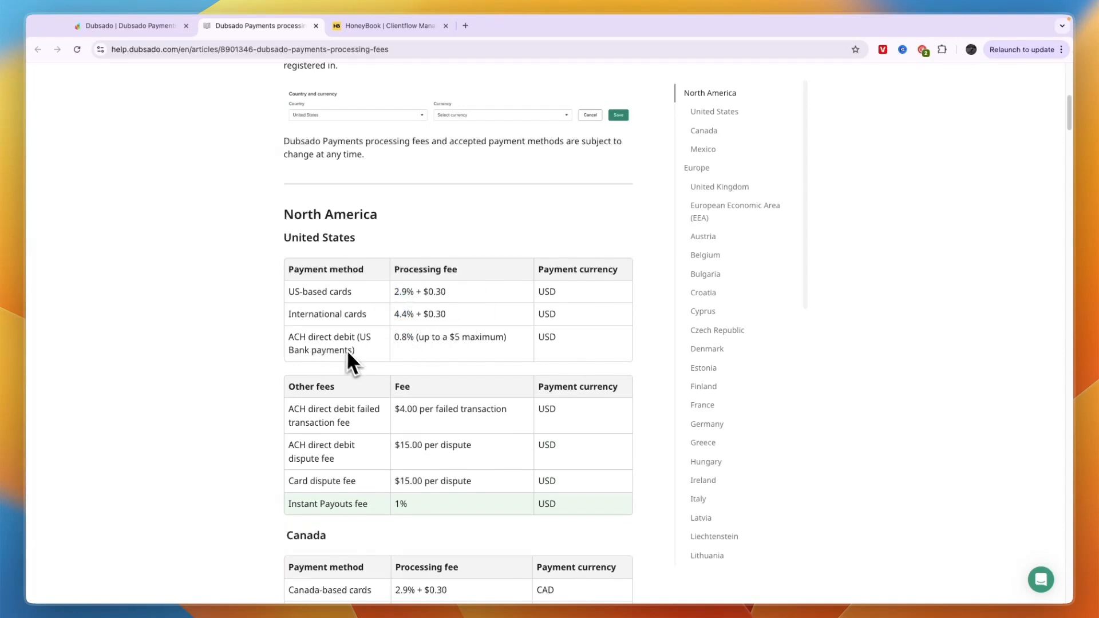
{"action": "double_click", "coordinate": [403, 337]}
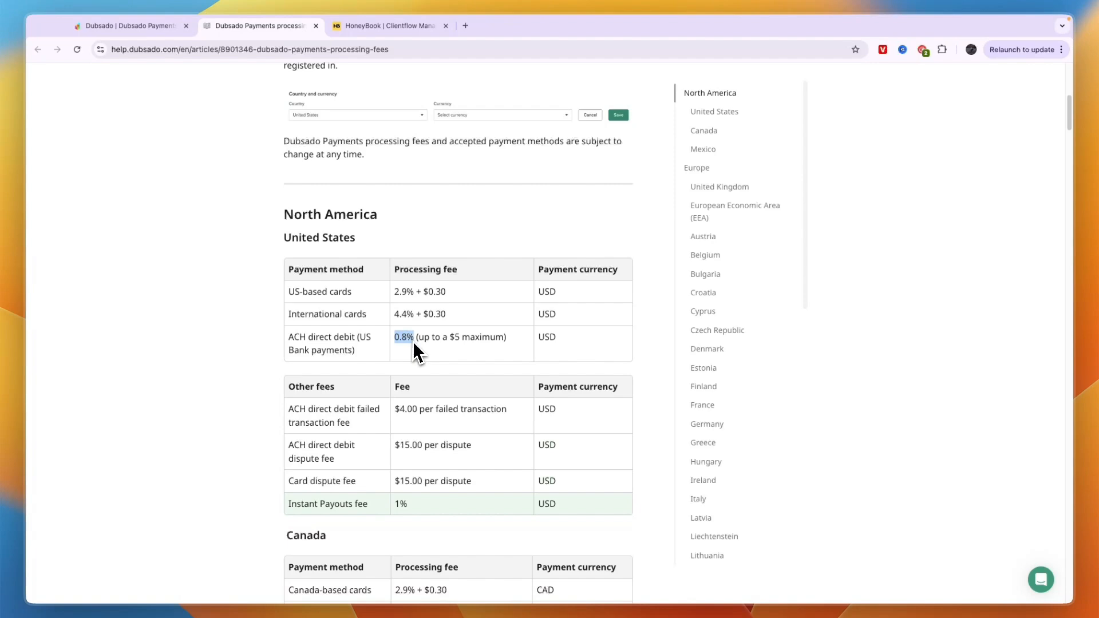
{"action": "scroll", "scroll_direction": "down", "scroll_amount": 3}
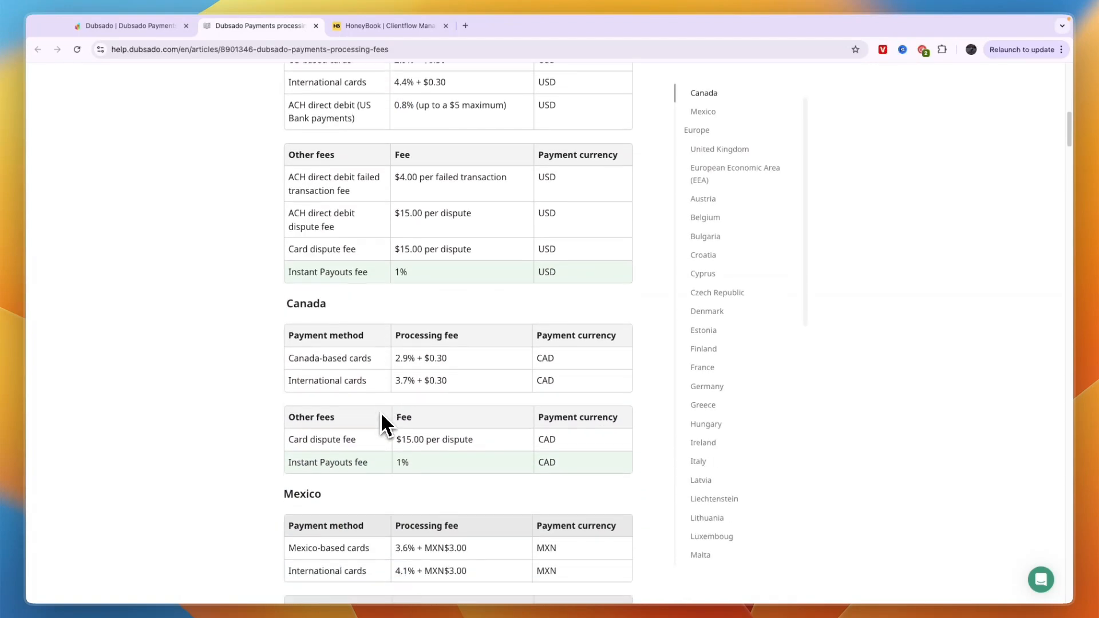
{"action": "scroll", "scroll_direction": "down", "scroll_amount": 3}
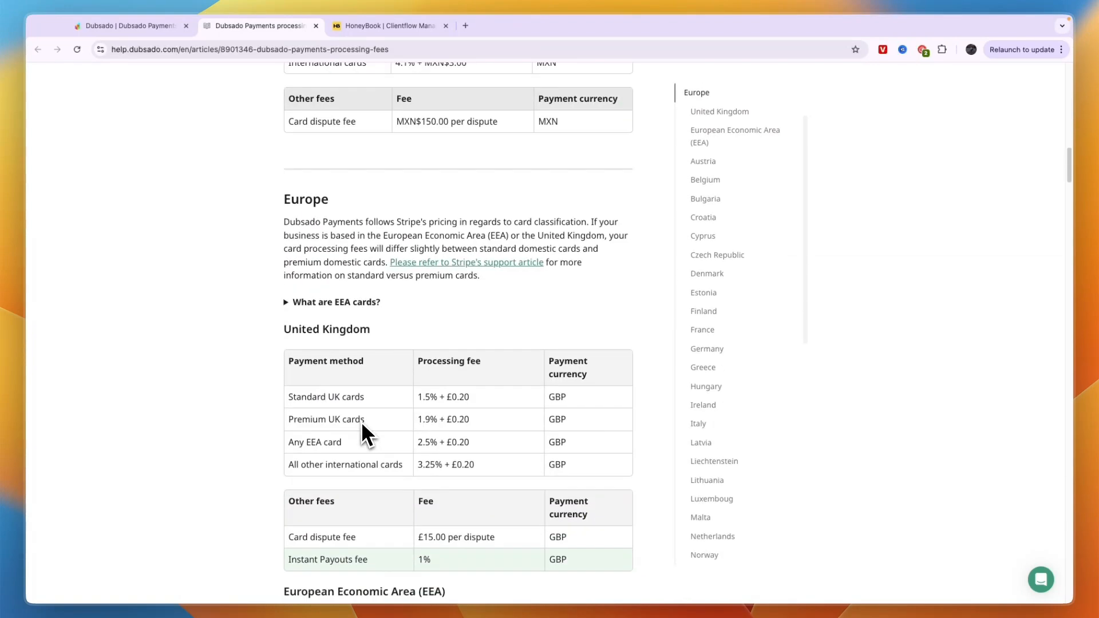
{"action": "scroll", "scroll_direction": "down", "scroll_amount": 3}
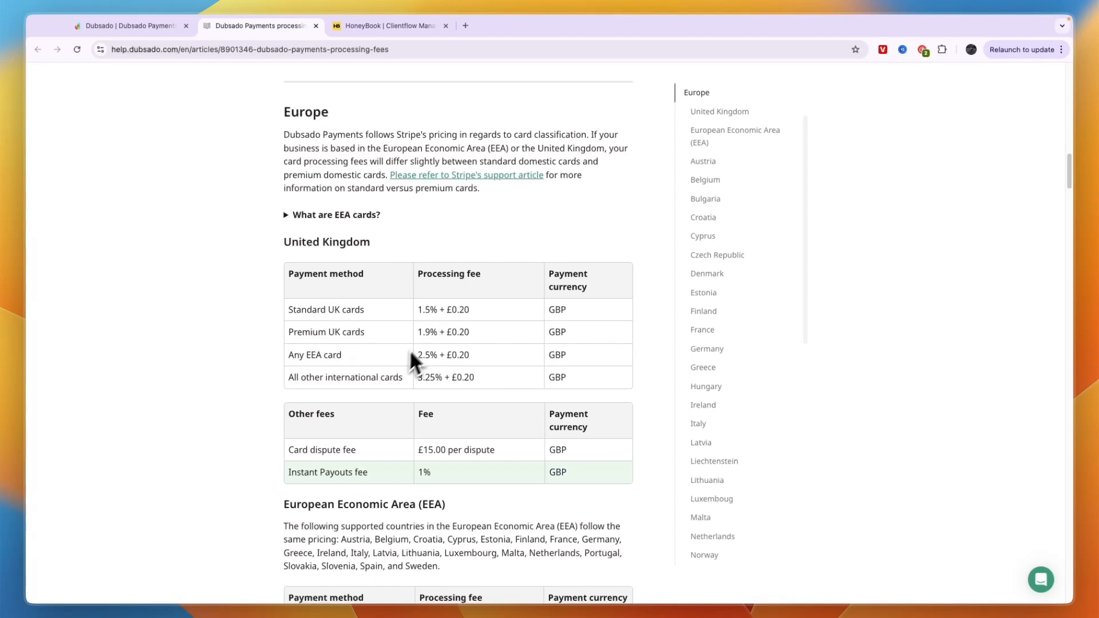
{"action": "mouse_move", "coordinate": [425, 401]}
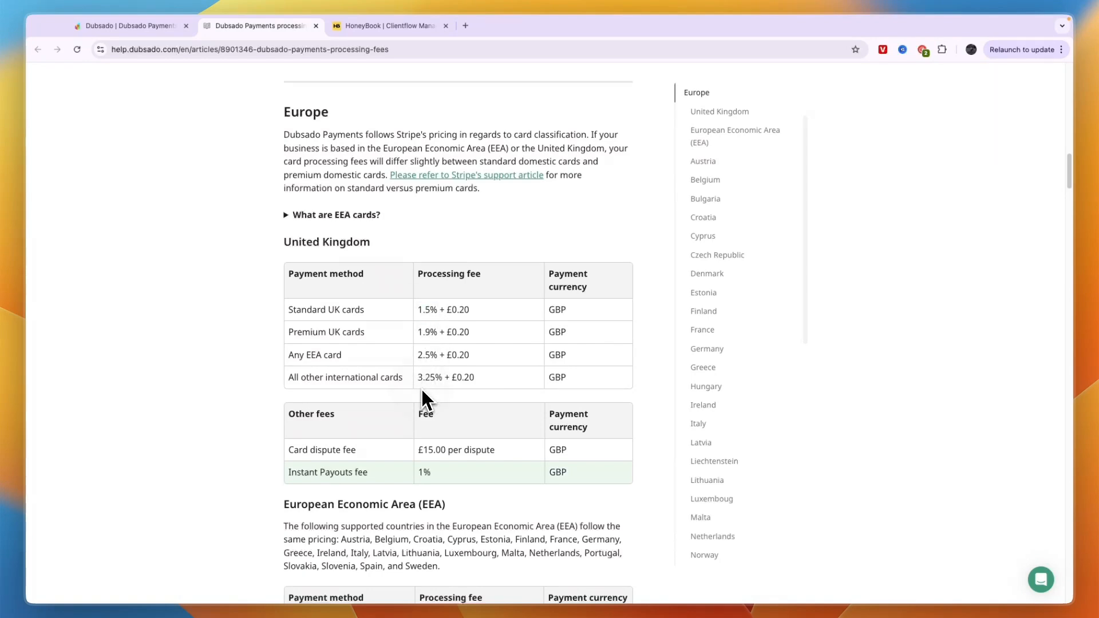
{"action": "mouse_move", "coordinate": [509, 412]}
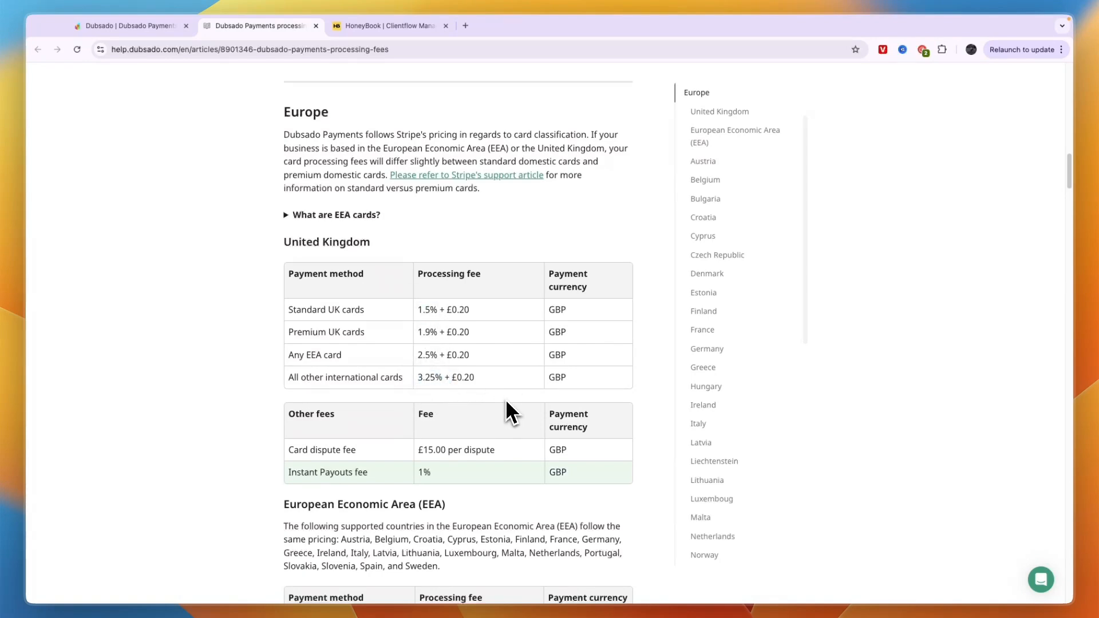
- Review the UK and EEA fees, marking Germany, then return to the HoneyBook tab
{"action": "scroll", "scroll_direction": "down", "scroll_amount": 3}
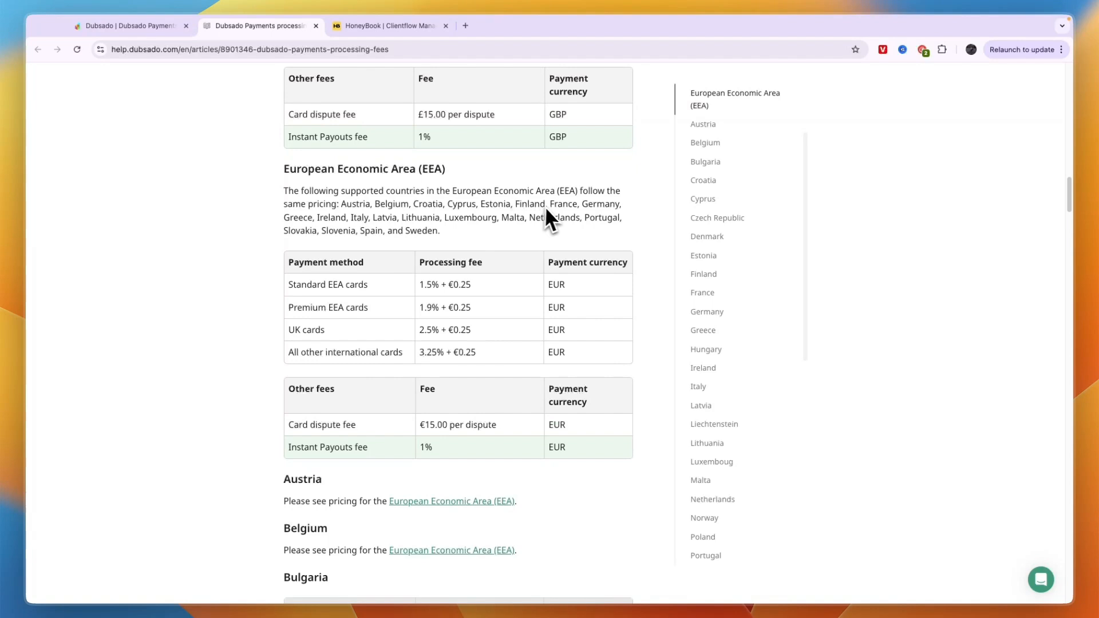
{"action": "double_click", "coordinate": [602, 204]}
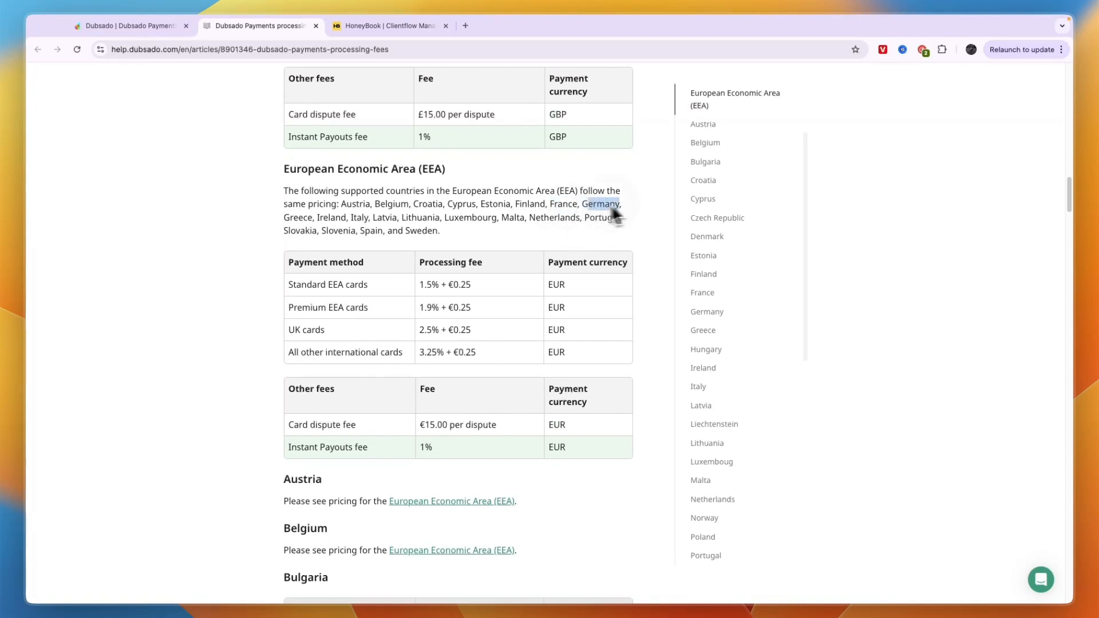
{"action": "mouse_move", "coordinate": [456, 331]}
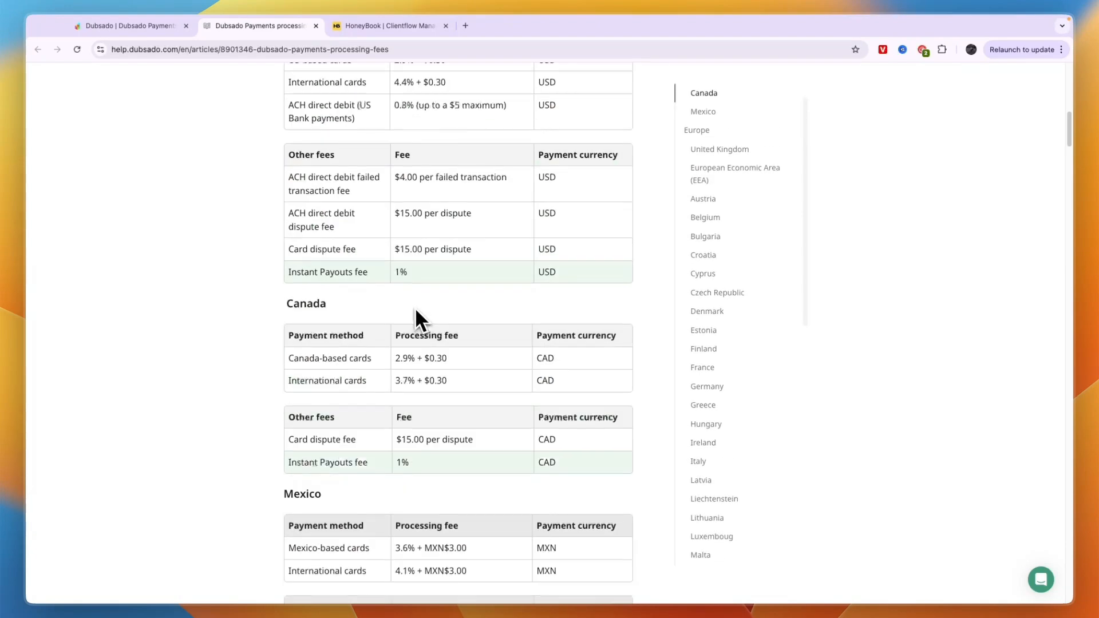
{"action": "left_click", "coordinate": [390, 26]}
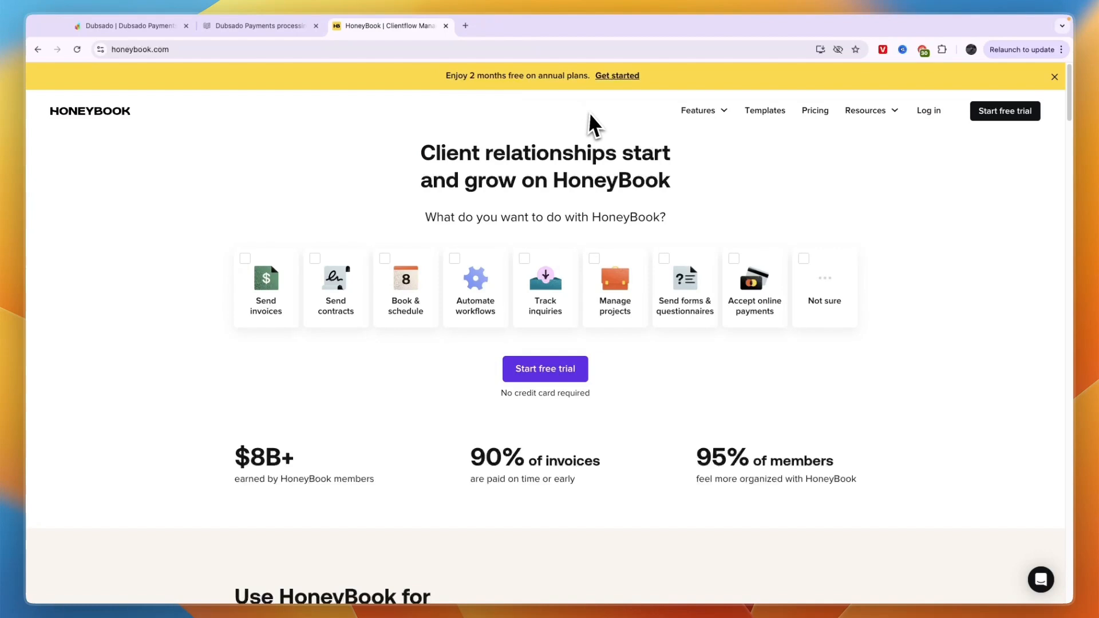
- Open HoneyBook's Features menu listing online payments, contracts, invoices, HoneyBook AI and more
{"action": "left_click", "coordinate": [697, 110]}
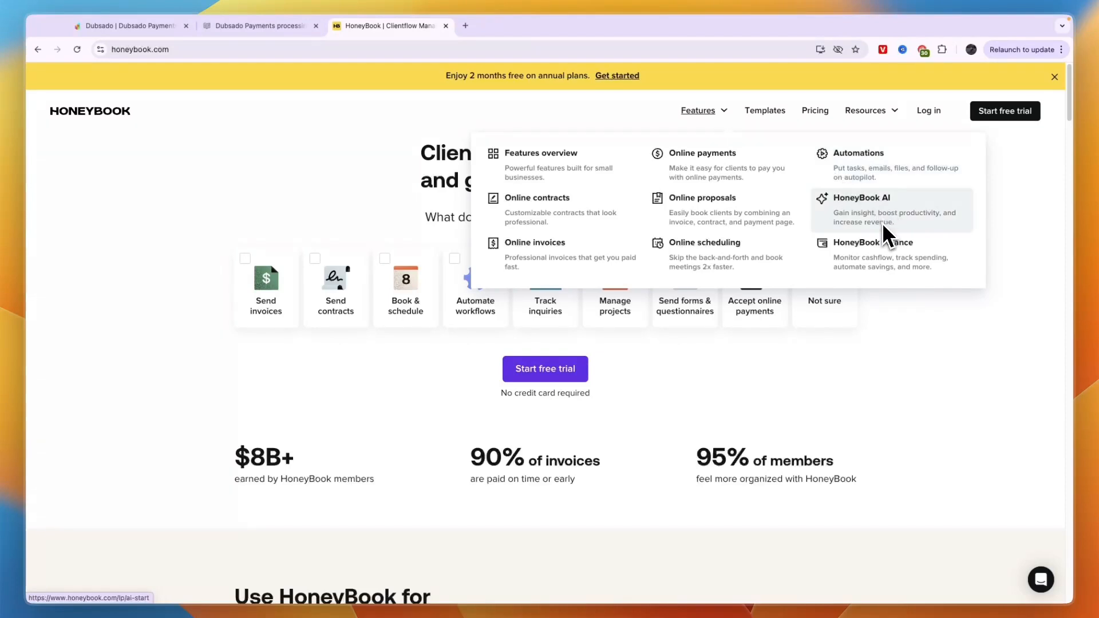
{"action": "mouse_move", "coordinate": [888, 272]}
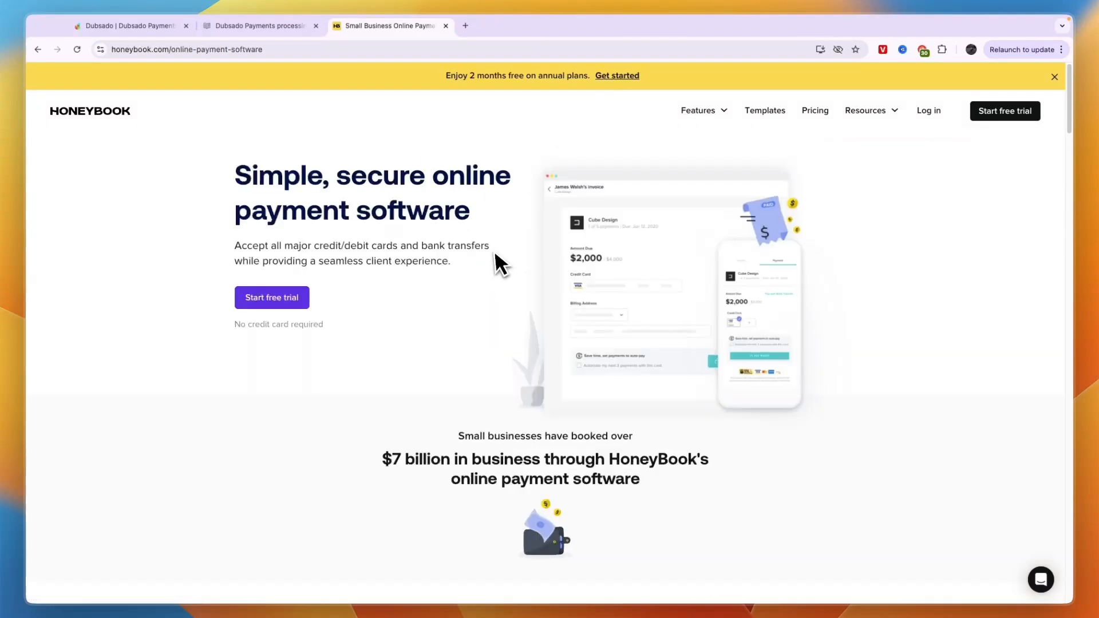
- Scroll to HoneyBook's processing fees FAQ and highlight '1.5% for ACH payments'
{"action": "scroll", "scroll_direction": "down", "scroll_amount": 3}
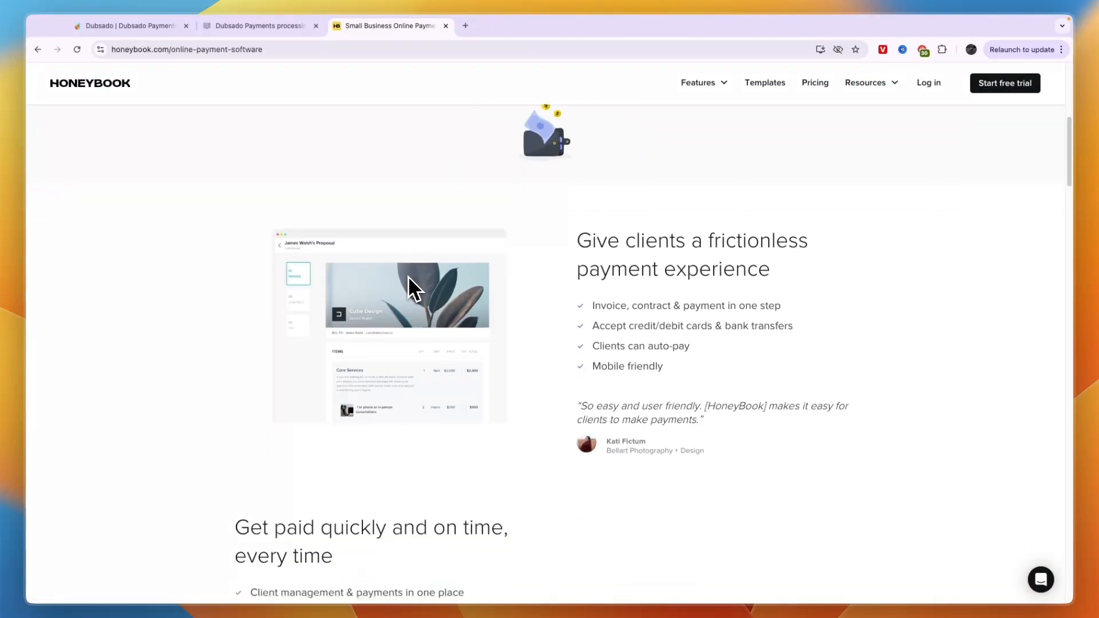
{"action": "scroll", "scroll_direction": "down", "scroll_amount": 3}
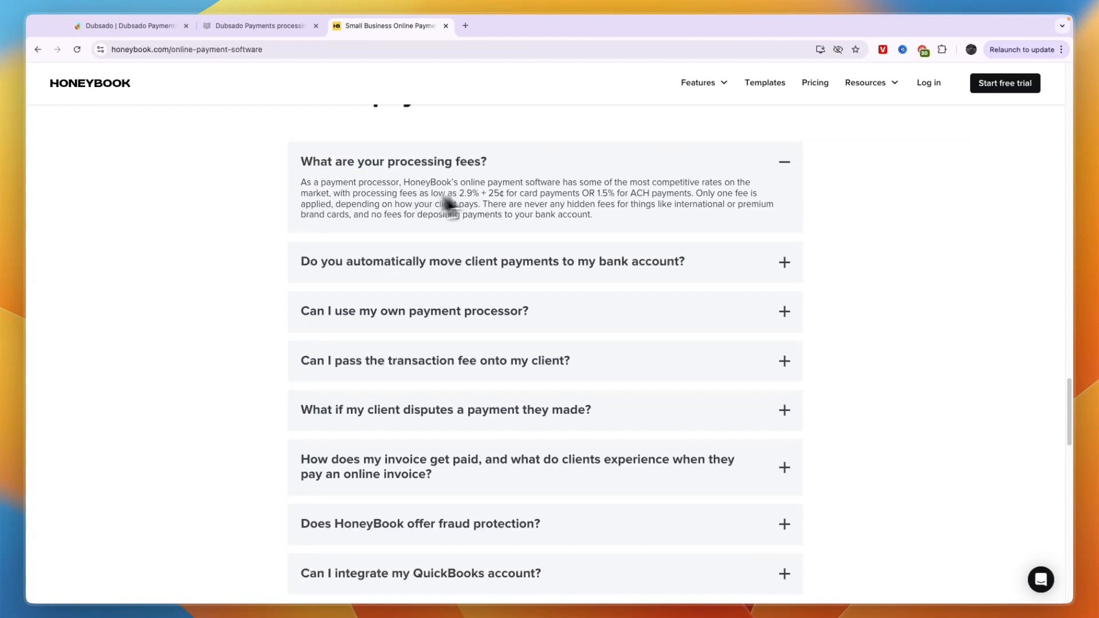
{"action": "left_click_drag", "start_coordinate": [403, 182], "coordinate": [506, 193]}
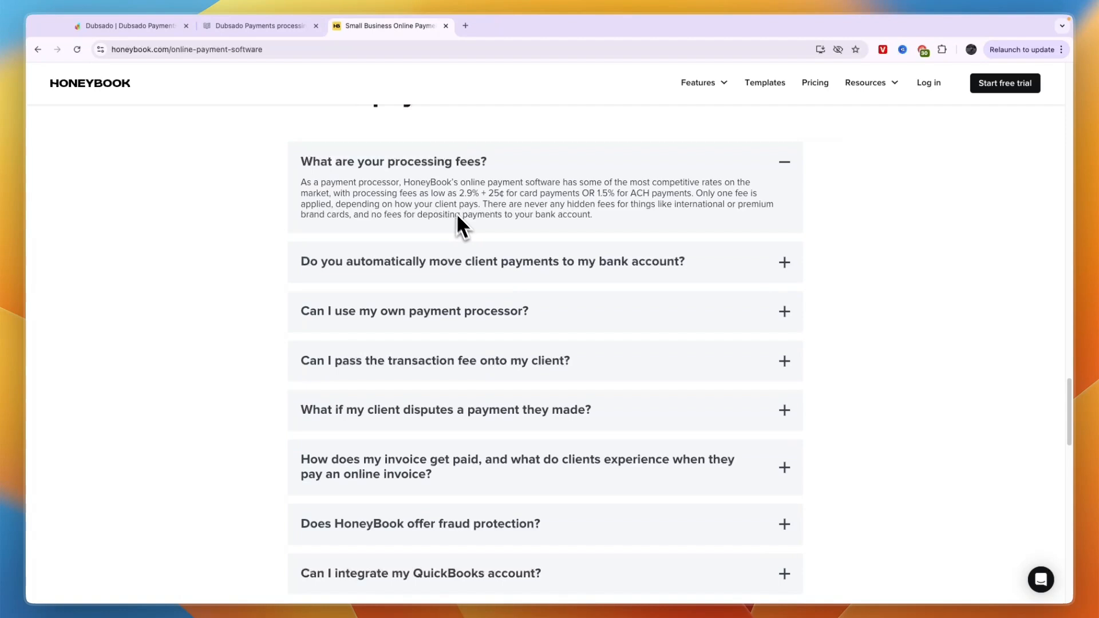
{"action": "left_click_drag", "start_coordinate": [459, 192], "coordinate": [505, 193]}
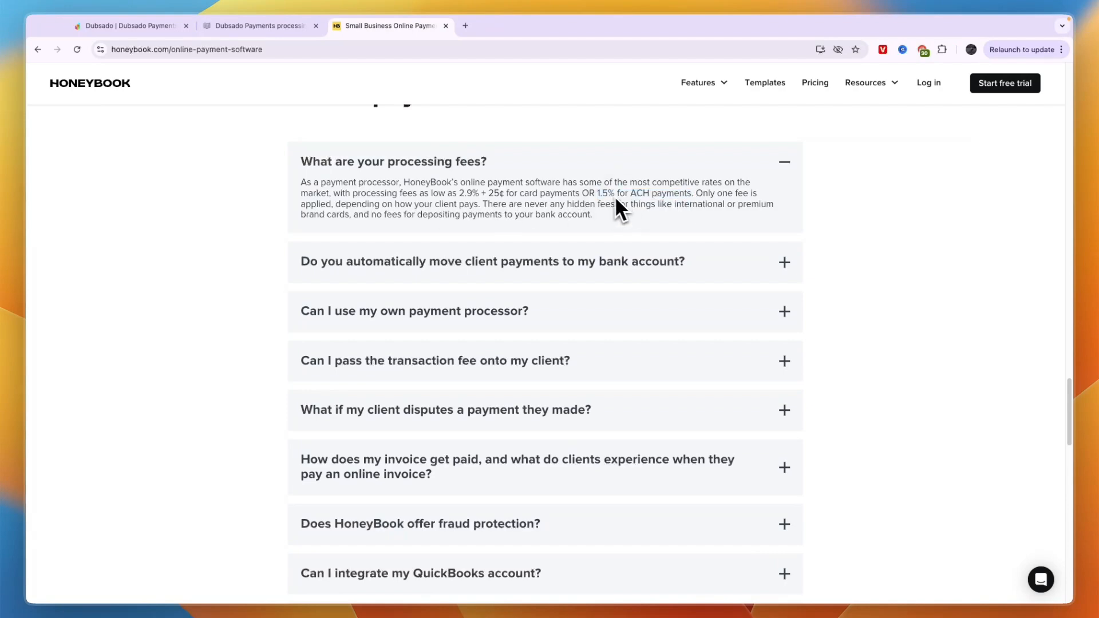
{"action": "left_click_drag", "start_coordinate": [594, 192], "coordinate": [702, 193]}
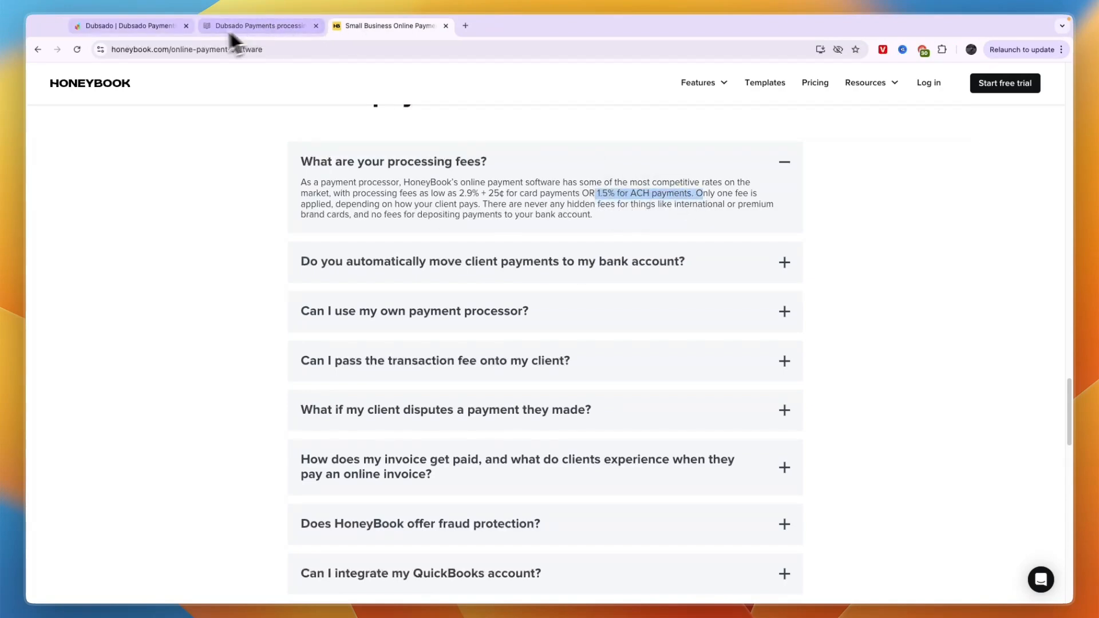
- Compare card fees across tabs (2.9% + 25¢ vs 2.9% + $0.30), then open HoneyBook pricing
{"action": "left_click", "coordinate": [260, 26]}
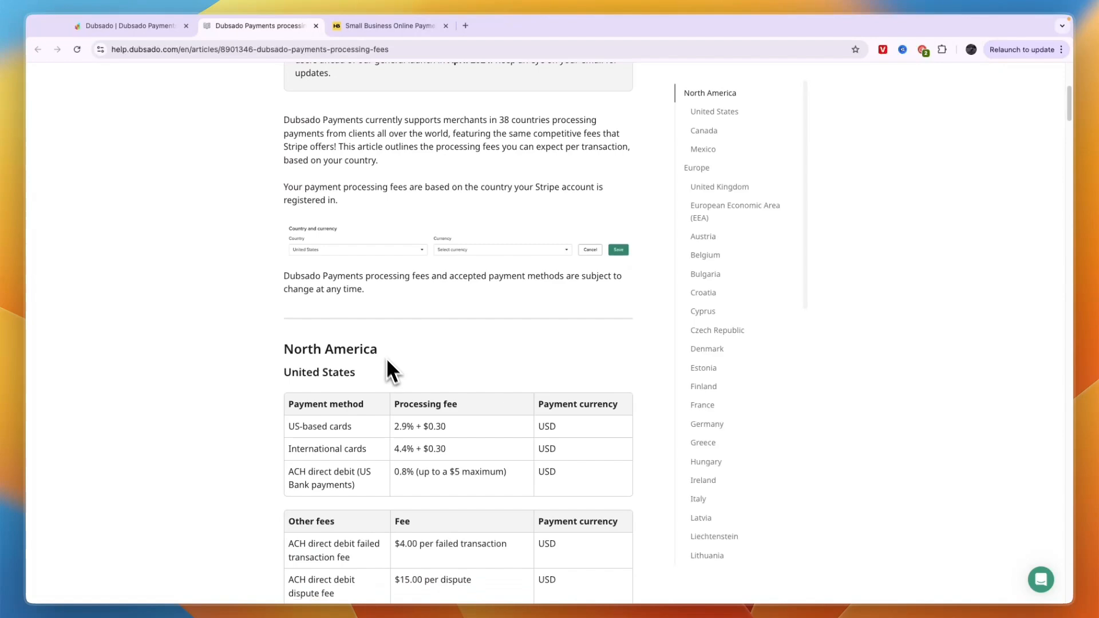
{"action": "left_click", "coordinate": [395, 25]}
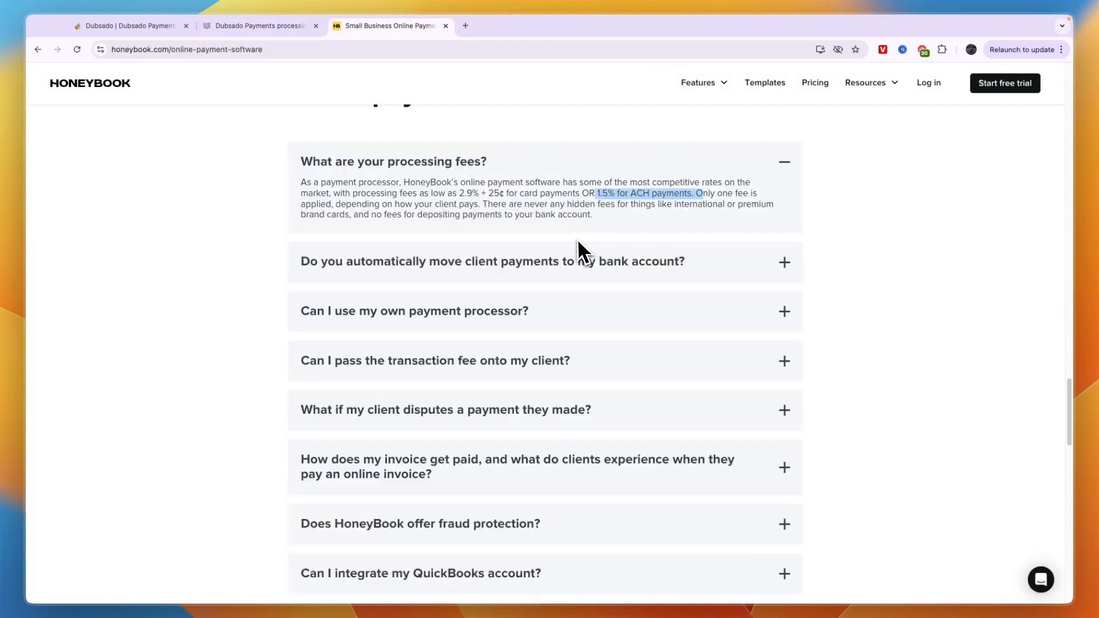
{"action": "mouse_move", "coordinate": [468, 206]}
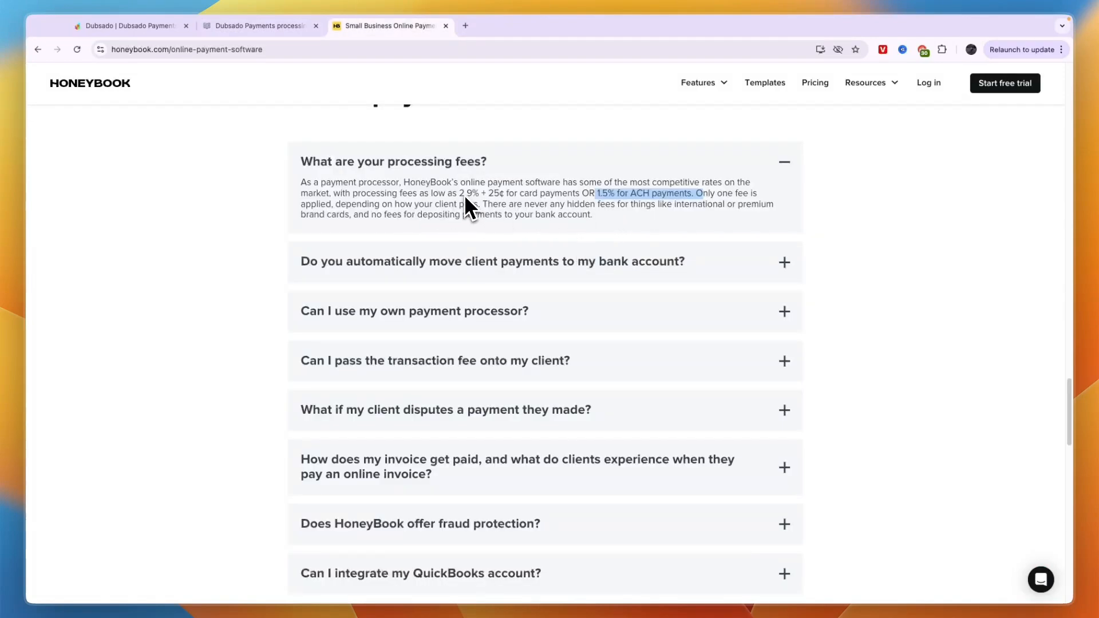
{"action": "left_click", "coordinate": [257, 26]}
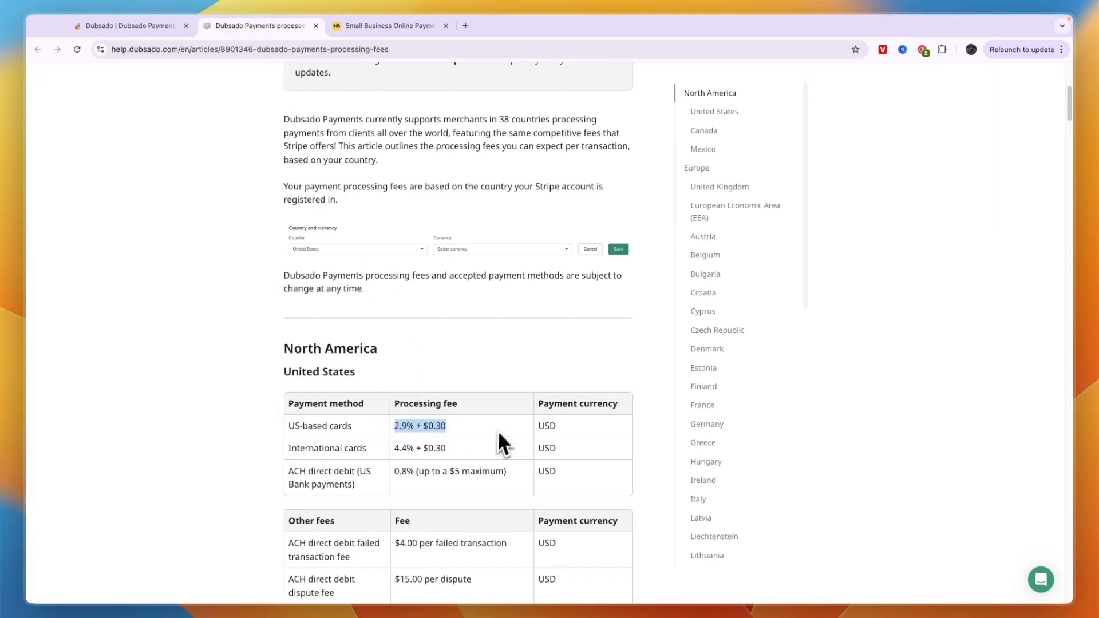
{"action": "mouse_move", "coordinate": [333, 75]}
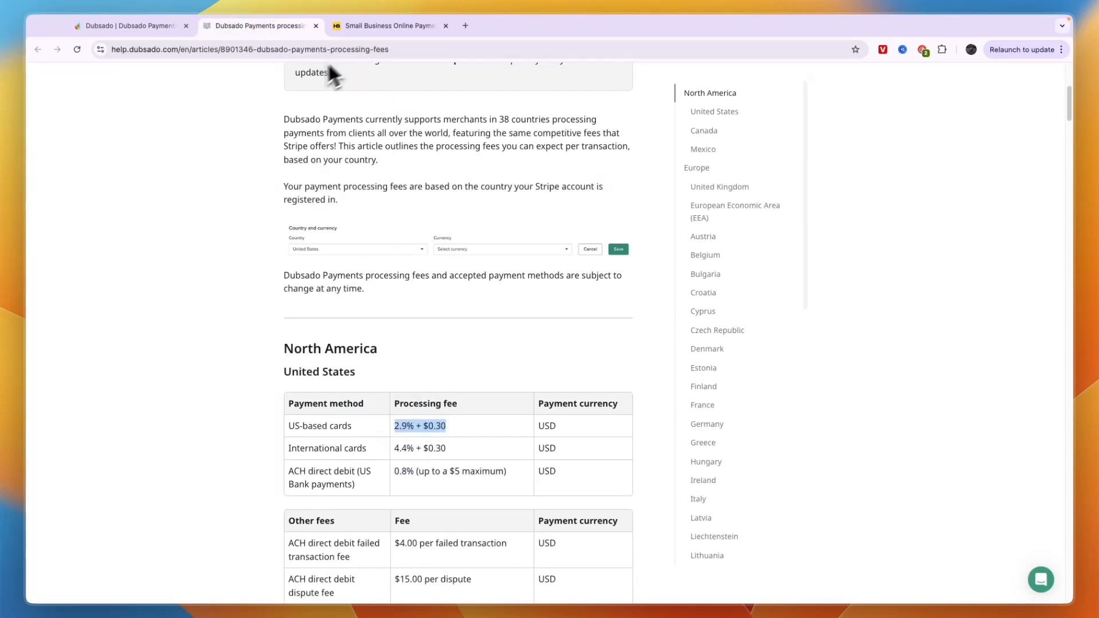
{"action": "left_click", "coordinate": [389, 26]}
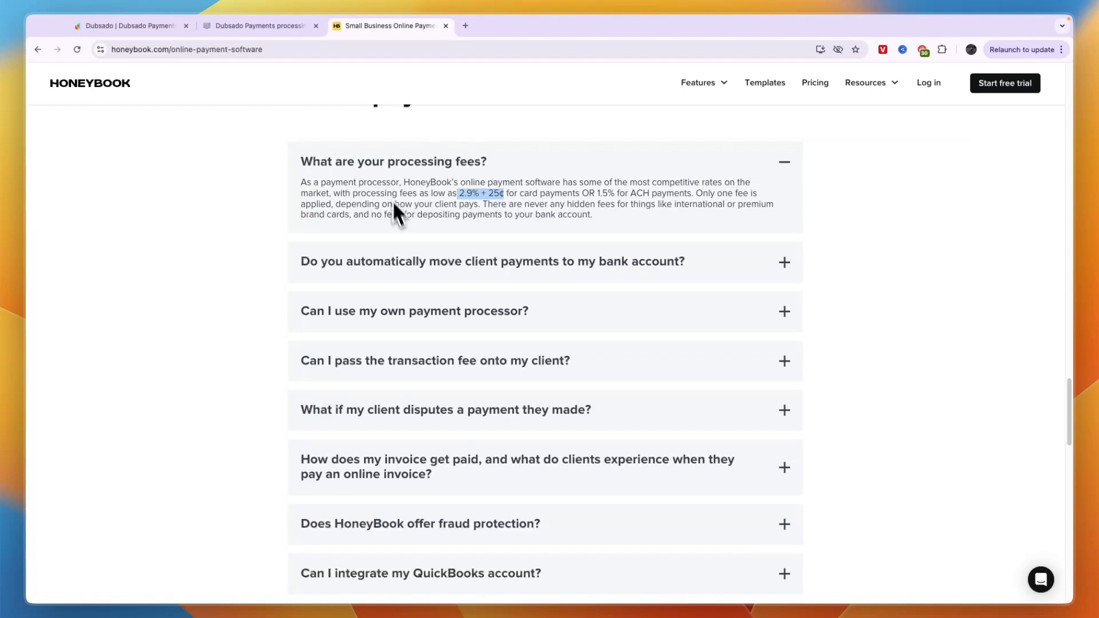
{"action": "mouse_move", "coordinate": [240, 102]}
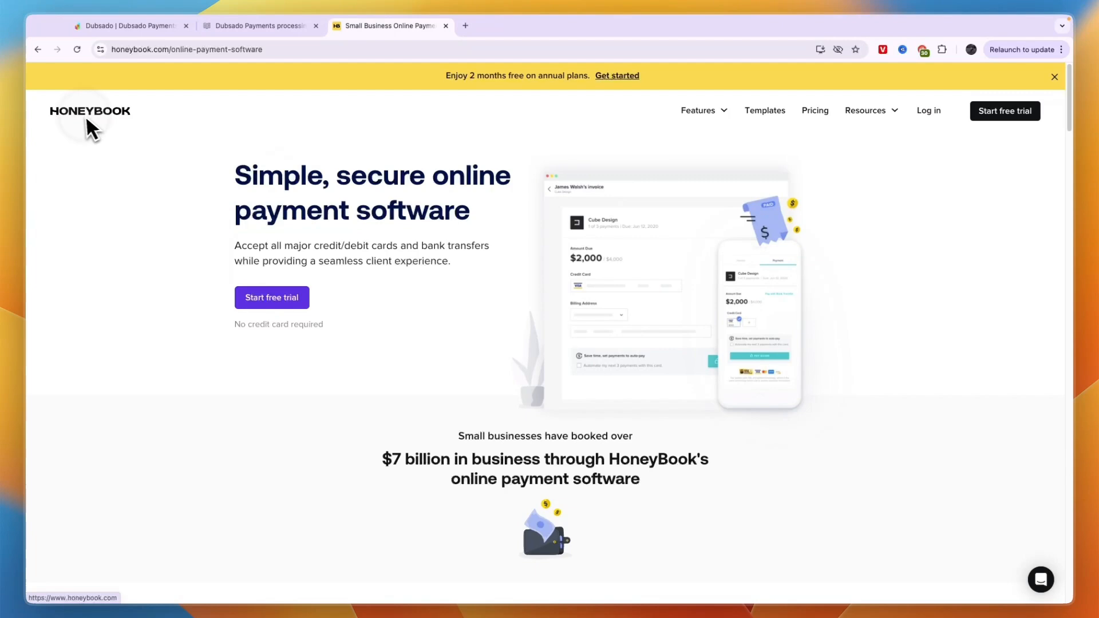
{"action": "left_click", "coordinate": [90, 111]}
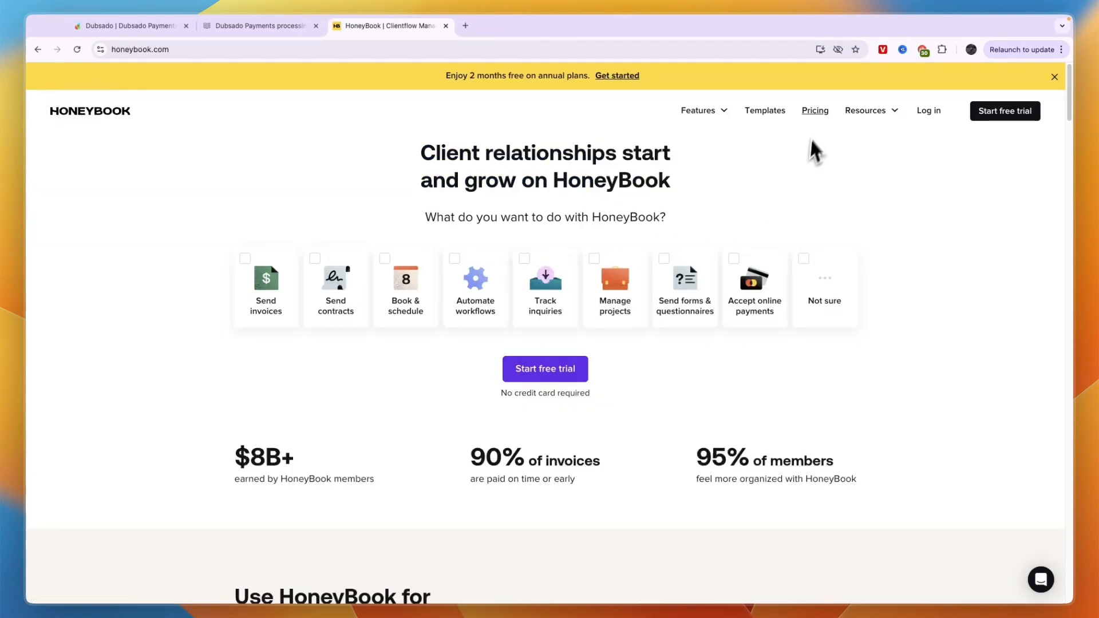
{"action": "left_click", "coordinate": [815, 110]}
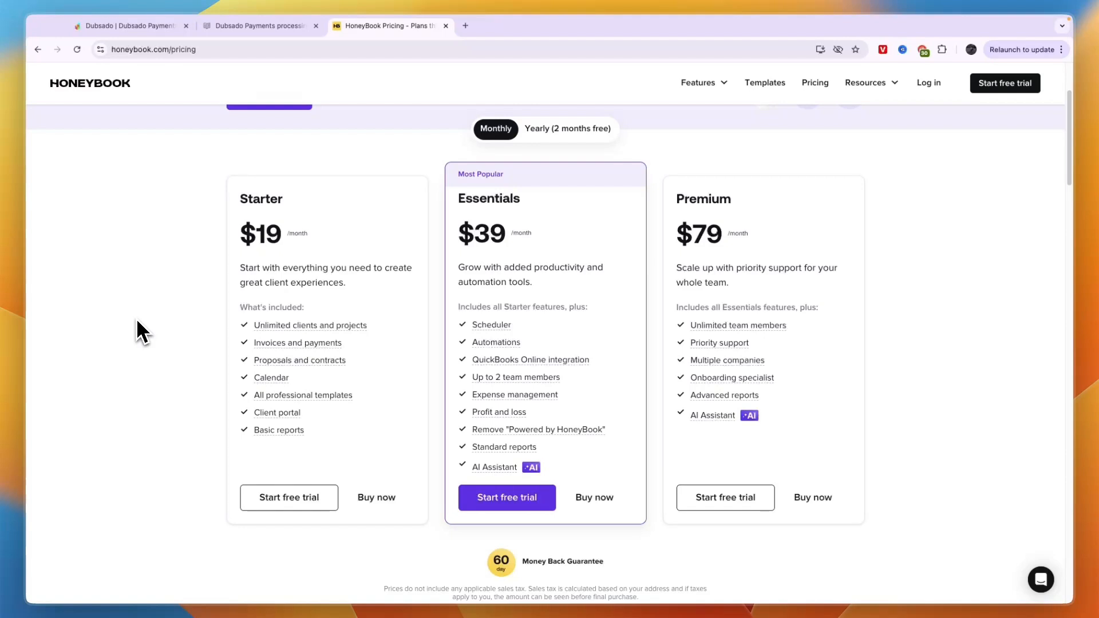
{"action": "mouse_move", "coordinate": [249, 251]}
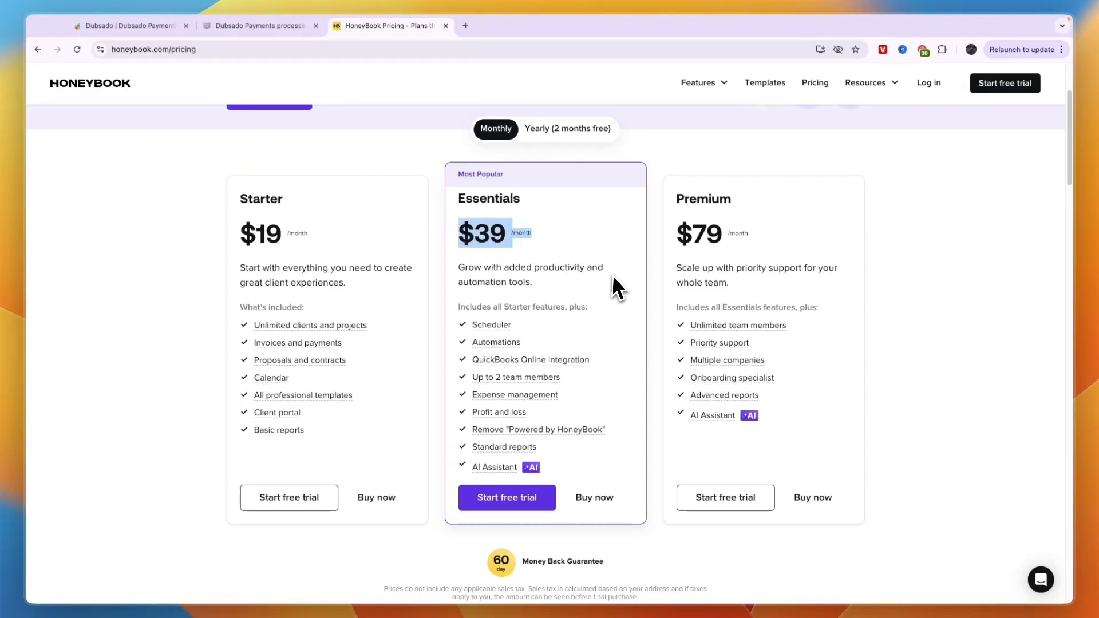
{"action": "mouse_move", "coordinate": [551, 475]}
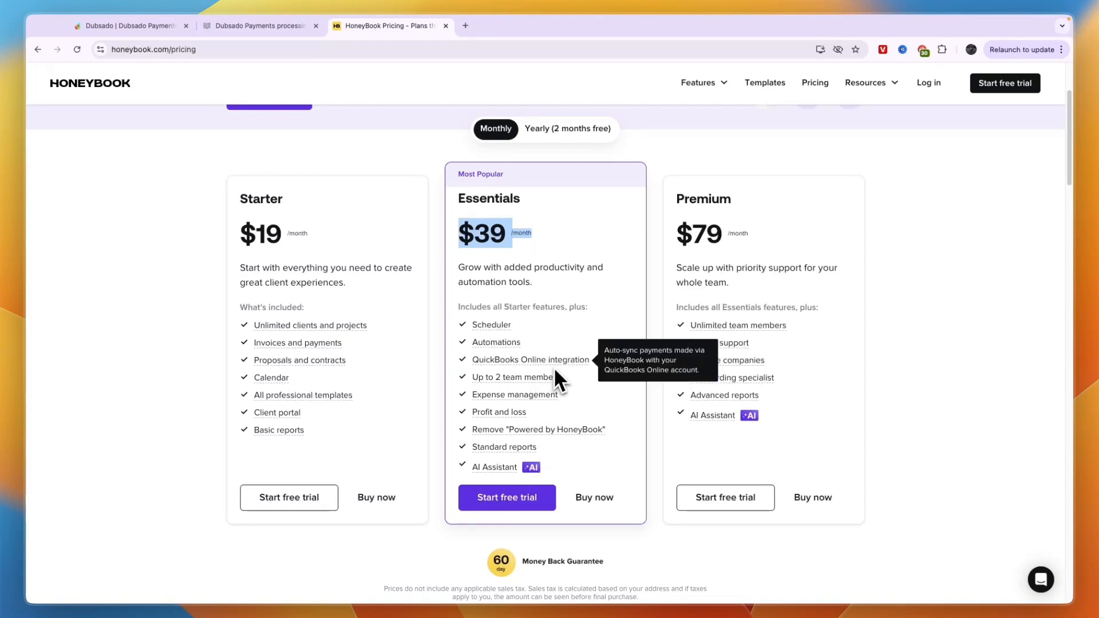
{"action": "mouse_move", "coordinate": [669, 251]}
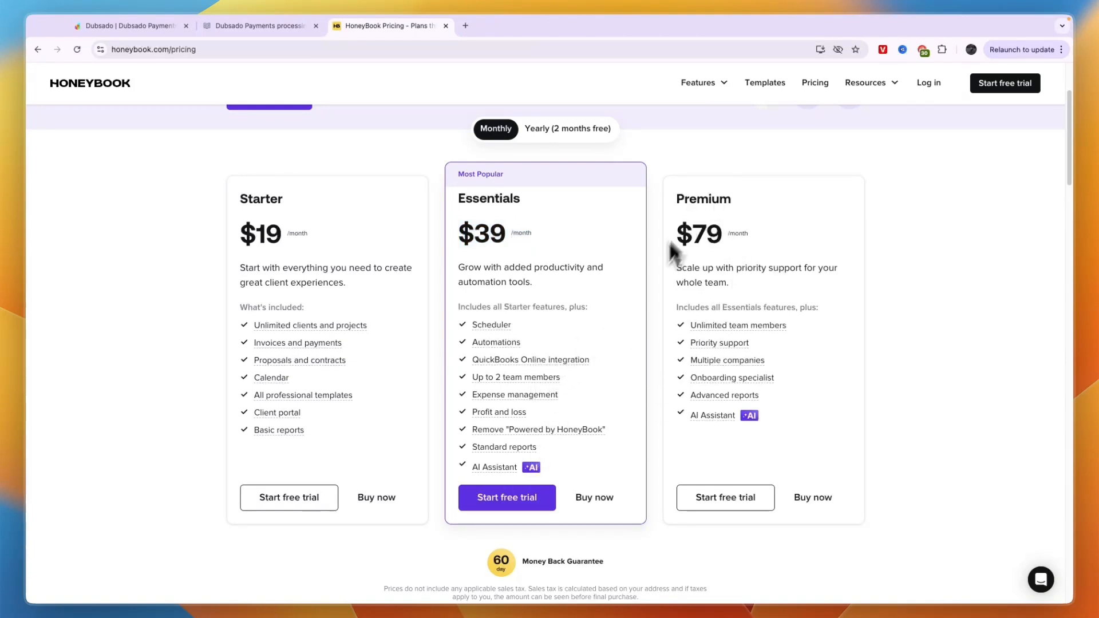
{"action": "mouse_move", "coordinate": [686, 274]}
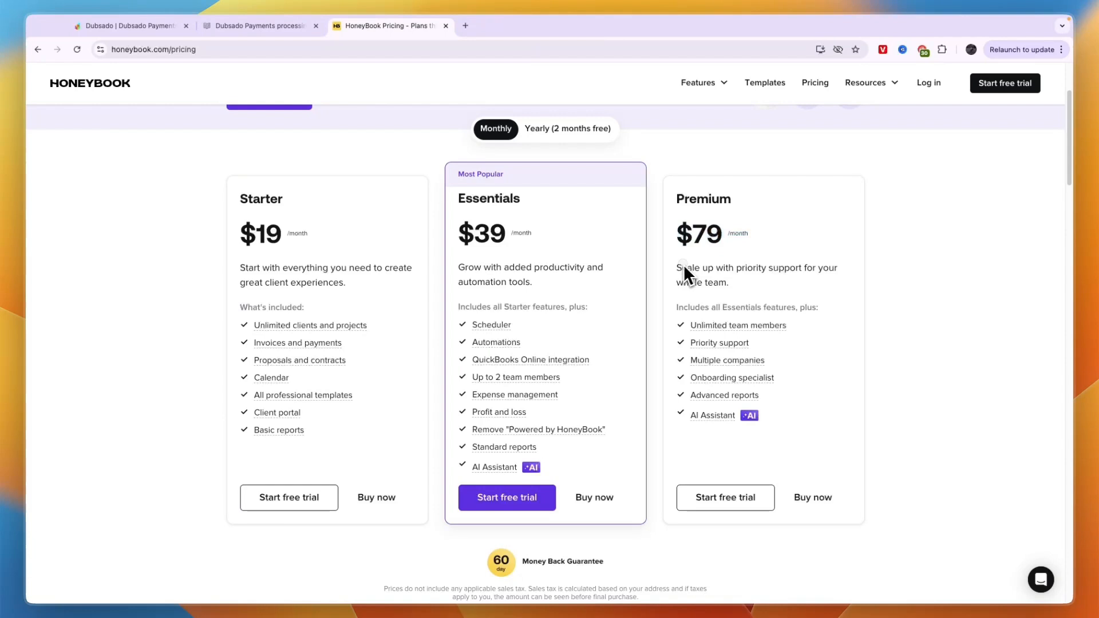
- Review HoneyBook's plans, selecting text on the Essentials $39 plan card
{"action": "left_click_drag", "start_coordinate": [678, 268], "coordinate": [729, 282]}
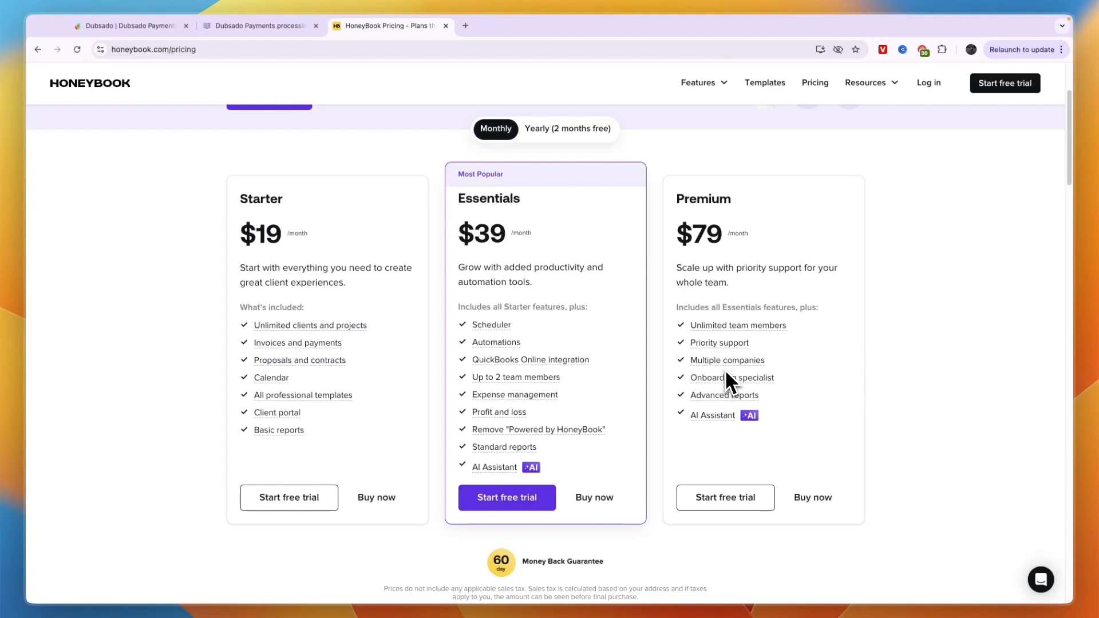
{"action": "mouse_move", "coordinate": [716, 304]}
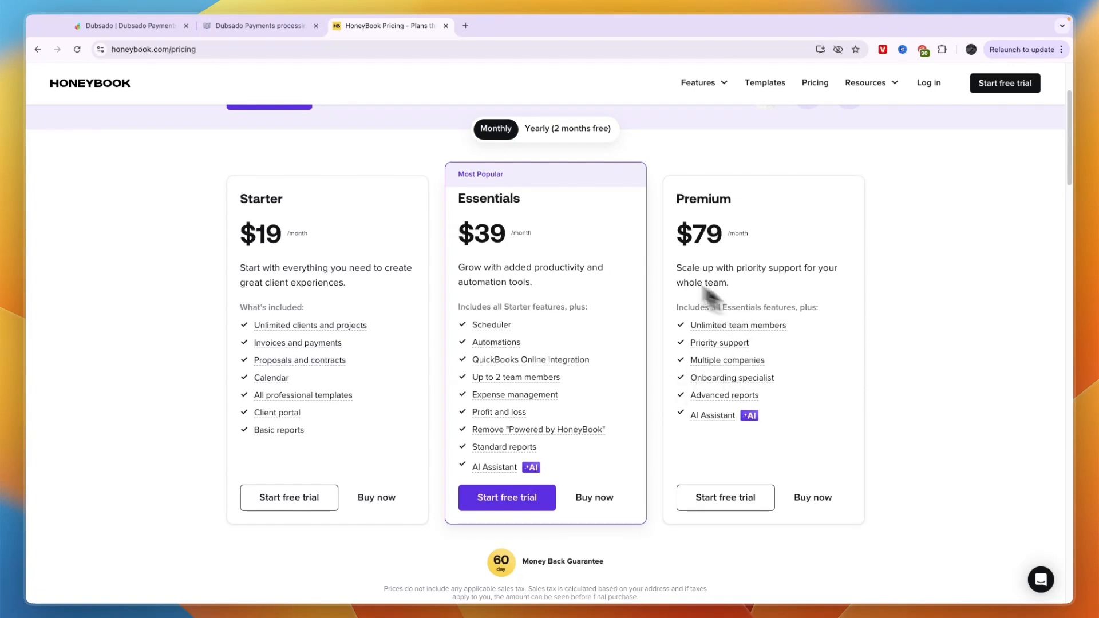
{"action": "mouse_move", "coordinate": [548, 215]}
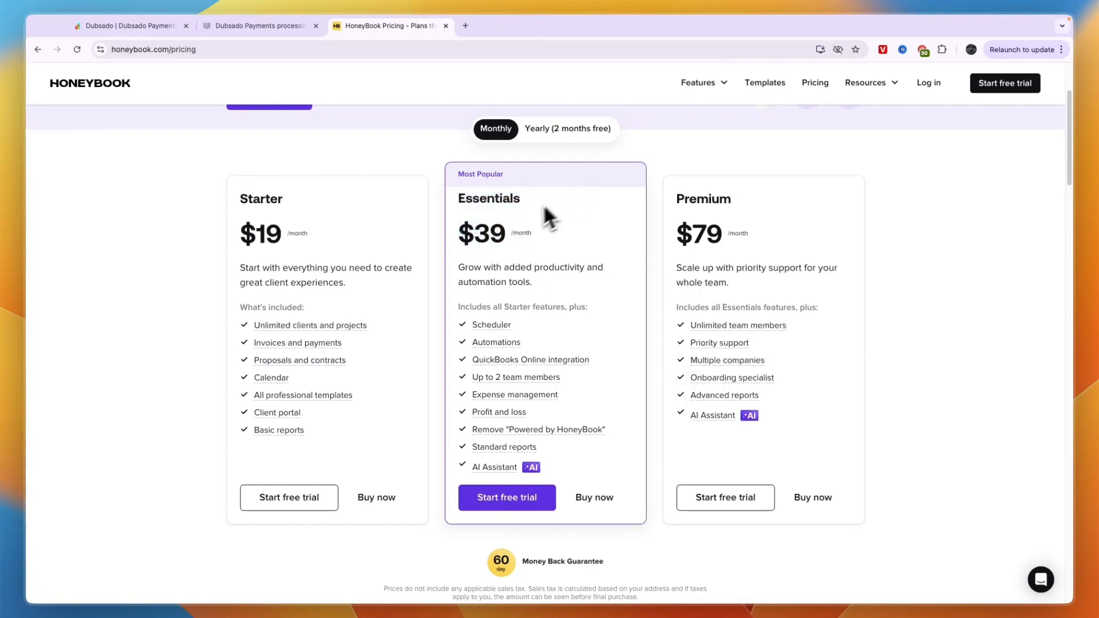
{"action": "mouse_move", "coordinate": [544, 255]}
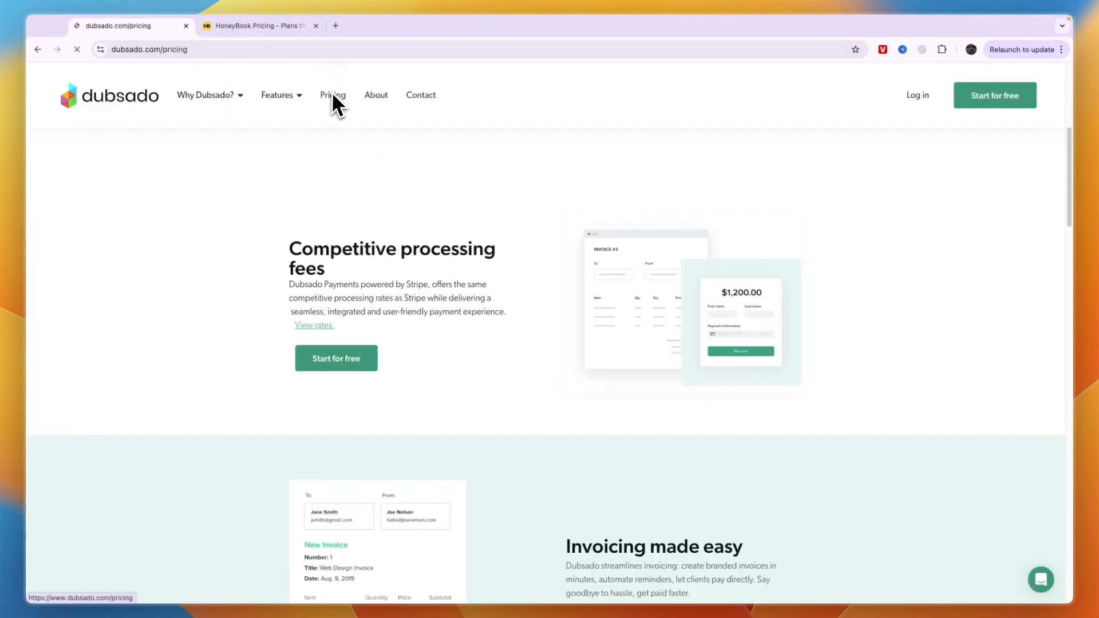
- Open Dubsado's pricing page showing Starter at $20/month and Premier at $40/month
{"action": "left_click", "coordinate": [333, 95]}
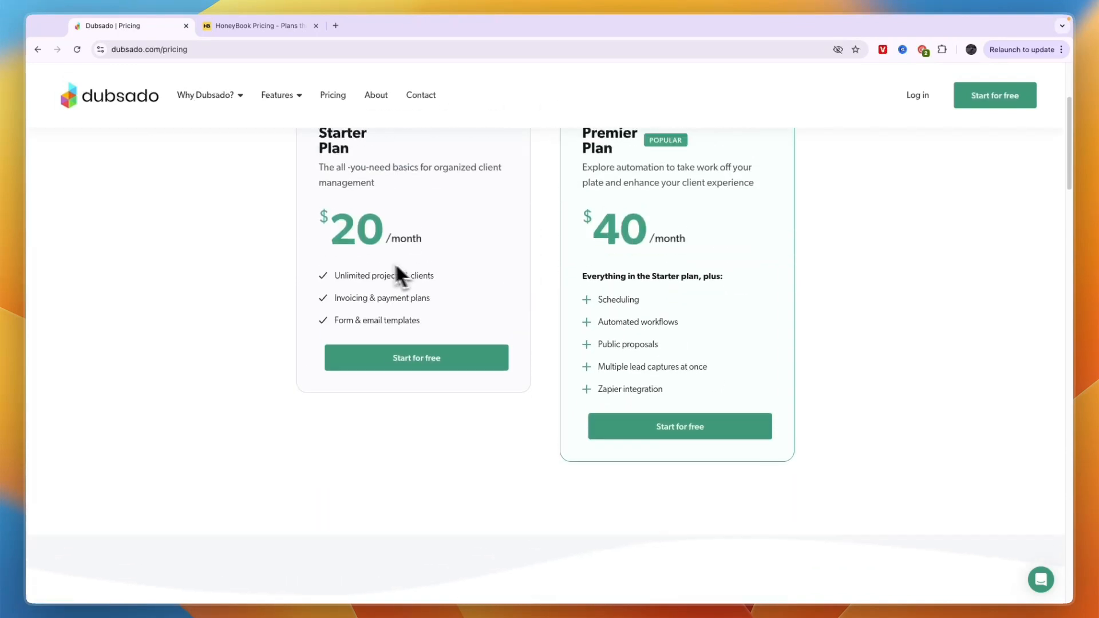
{"action": "scroll", "scroll_direction": "up", "scroll_amount": 3}
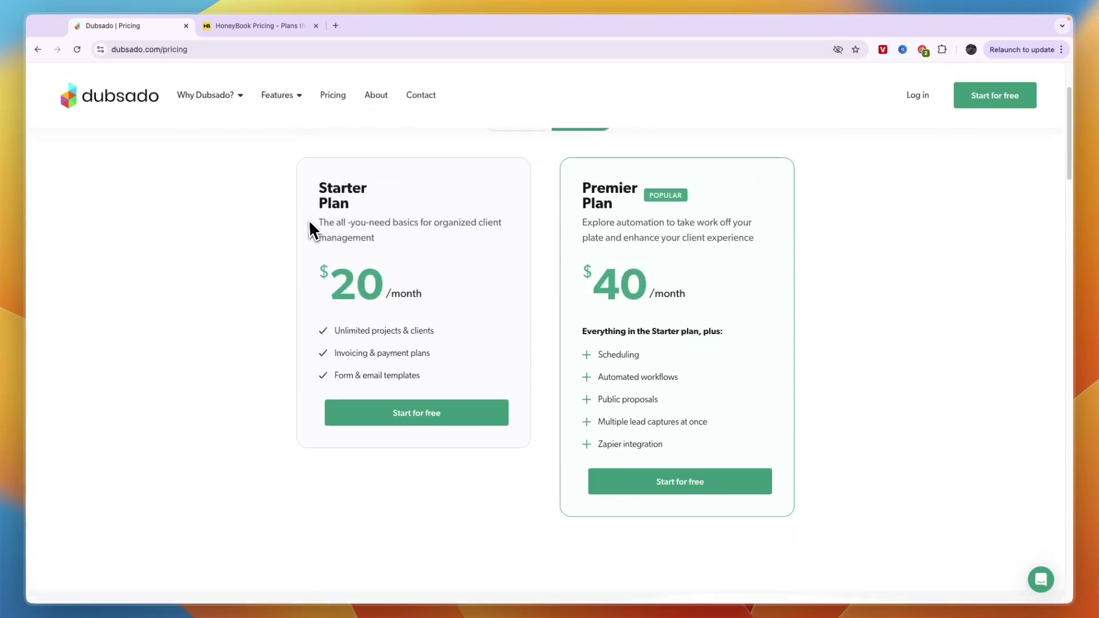
{"action": "left_click_drag", "start_coordinate": [319, 223], "coordinate": [502, 222]}
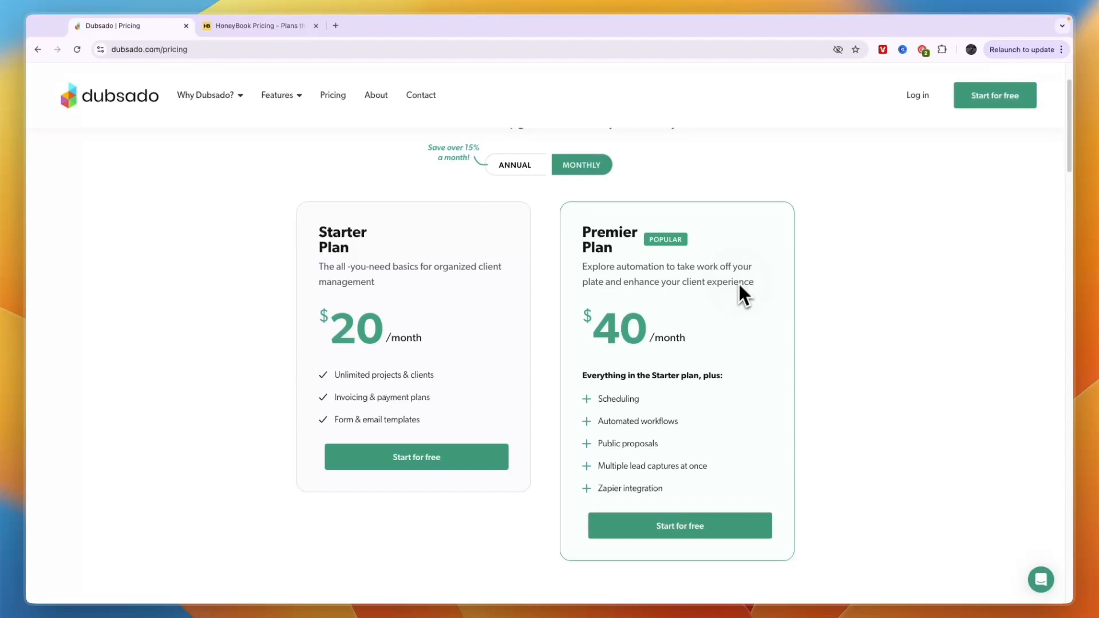
{"action": "mouse_move", "coordinate": [656, 425]}
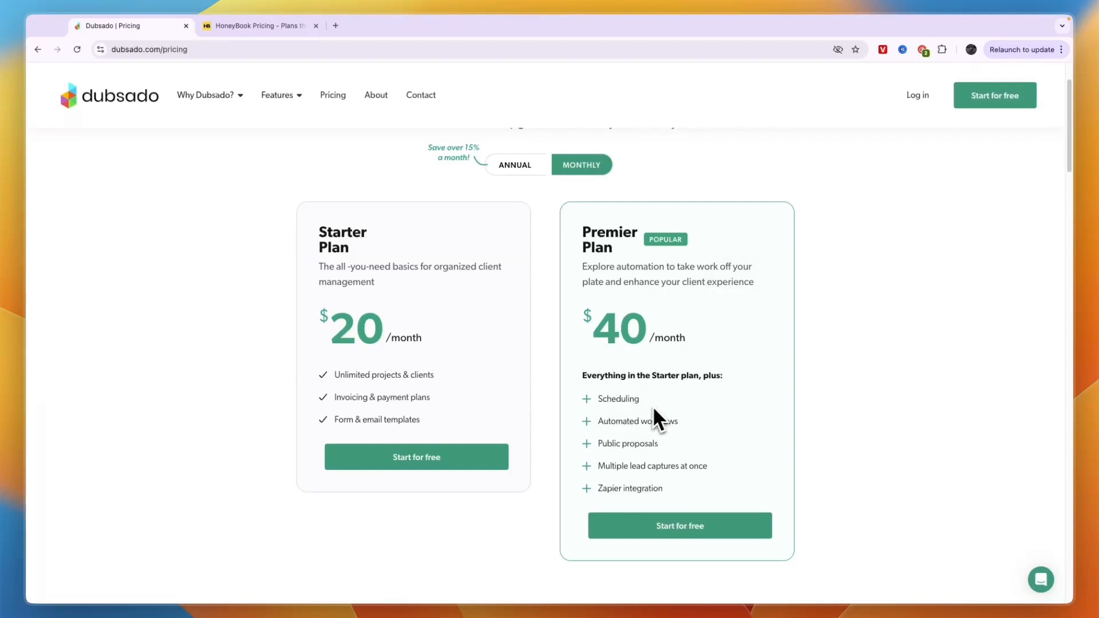
{"action": "mouse_move", "coordinate": [649, 479]}
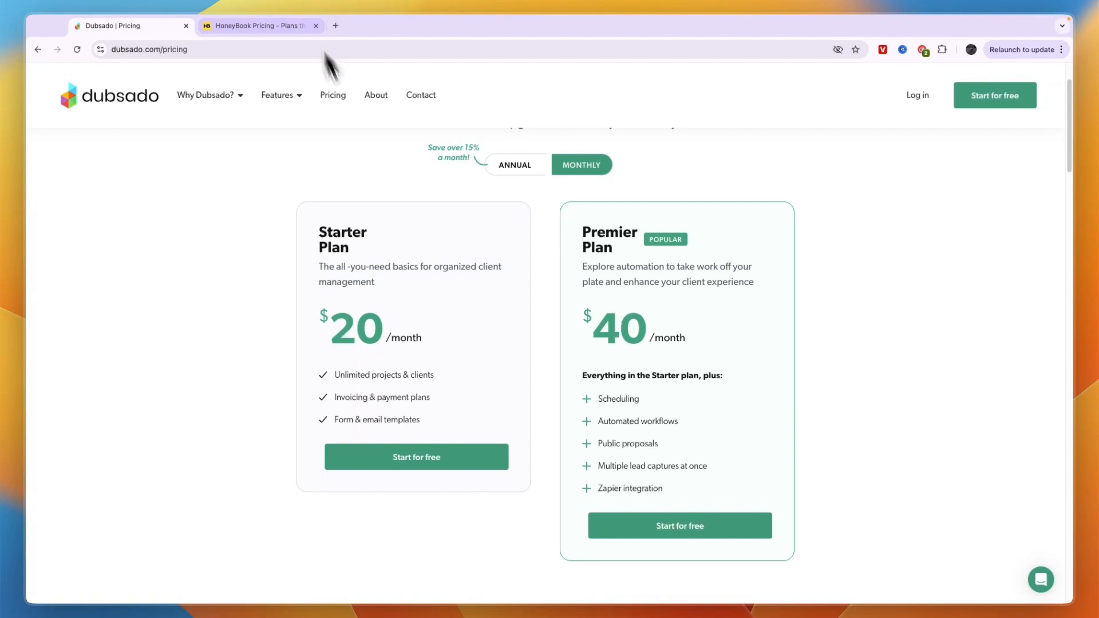
{"action": "mouse_move", "coordinate": [344, 41]}
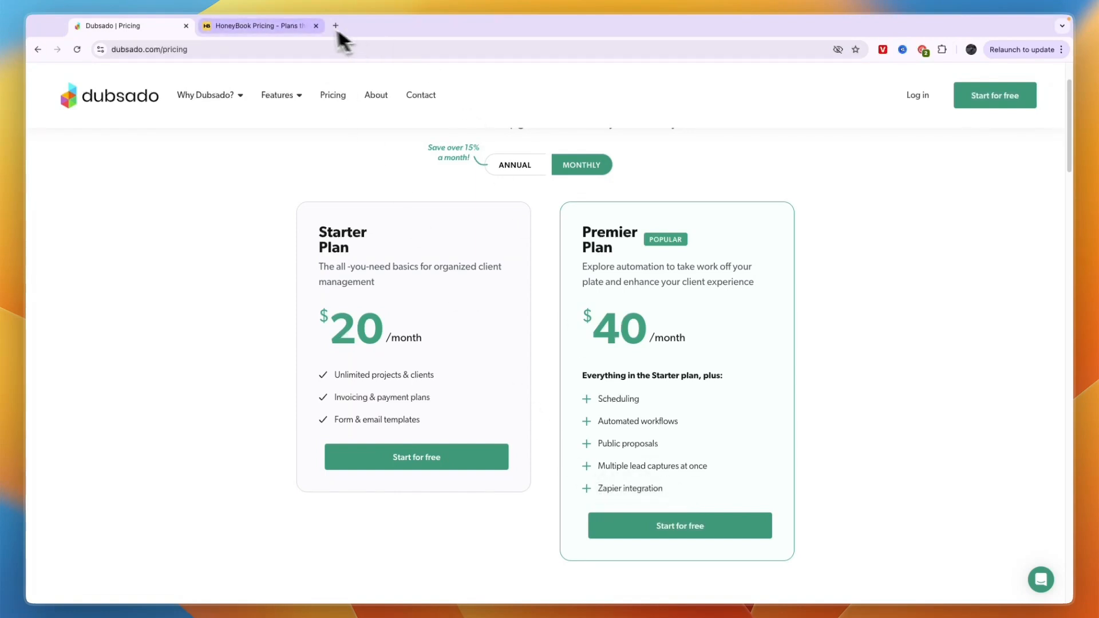
{"action": "left_click", "coordinate": [261, 26]}
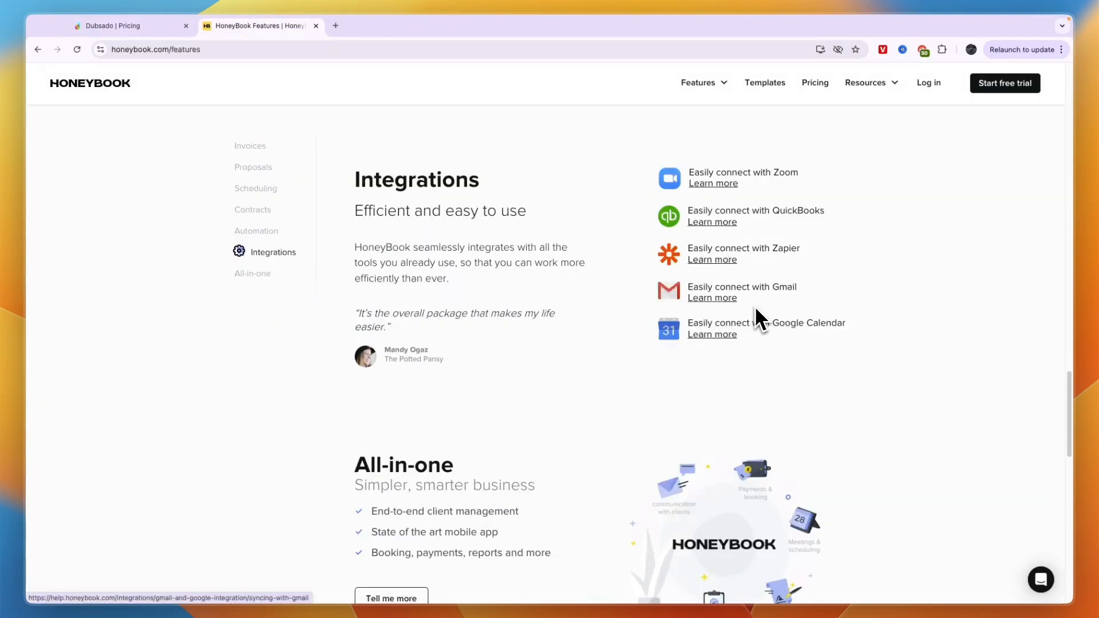
{"action": "mouse_move", "coordinate": [796, 242]}
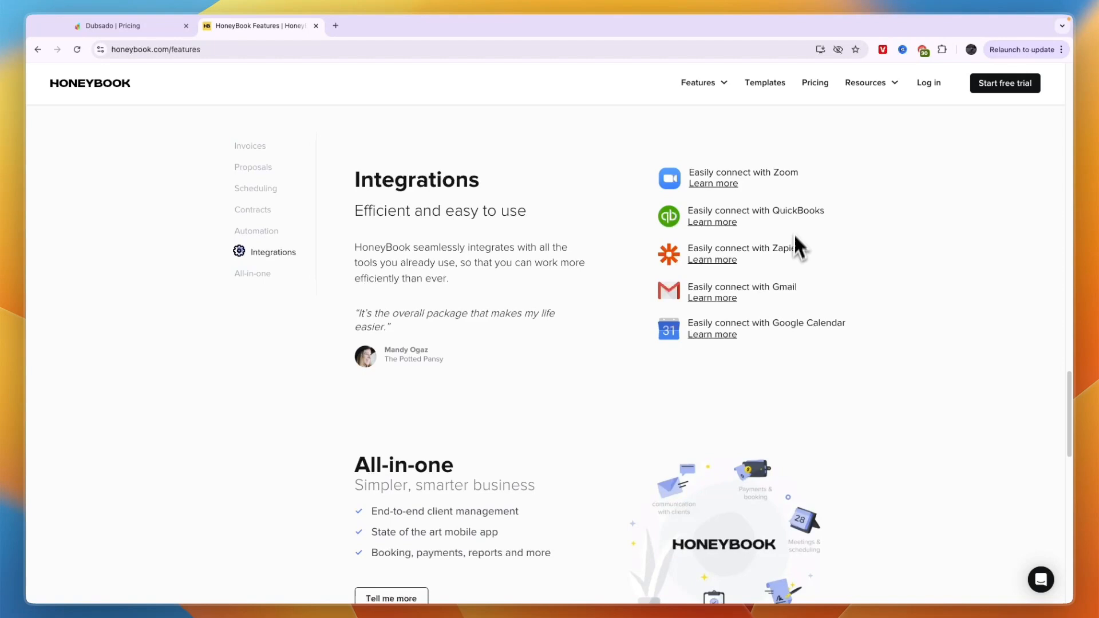
{"action": "mouse_move", "coordinate": [805, 311]}
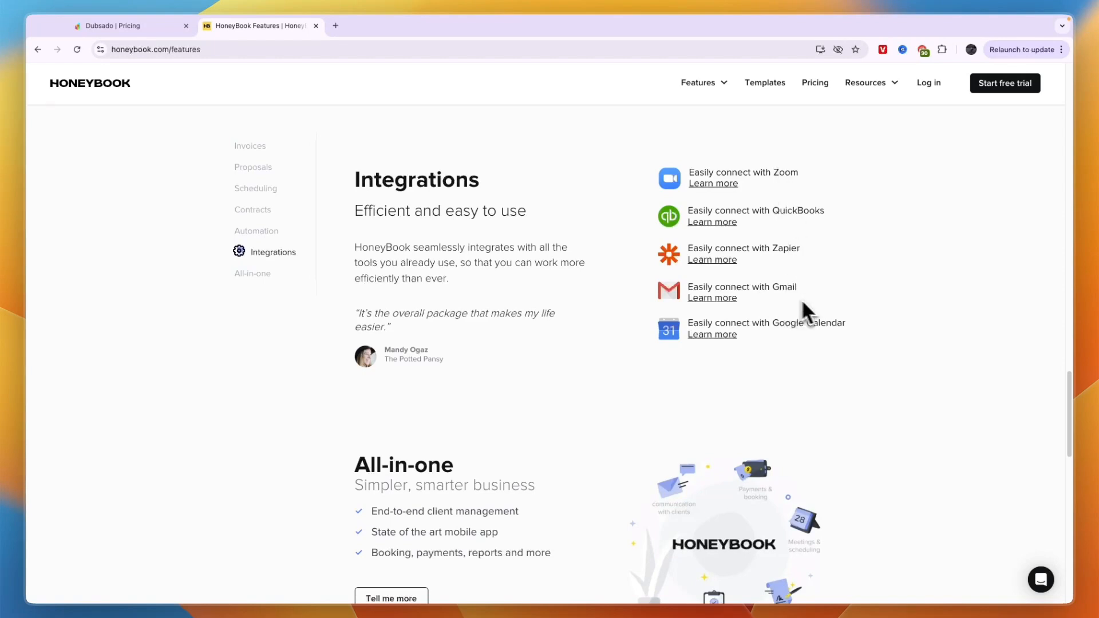
{"action": "left_click", "coordinate": [126, 26]}
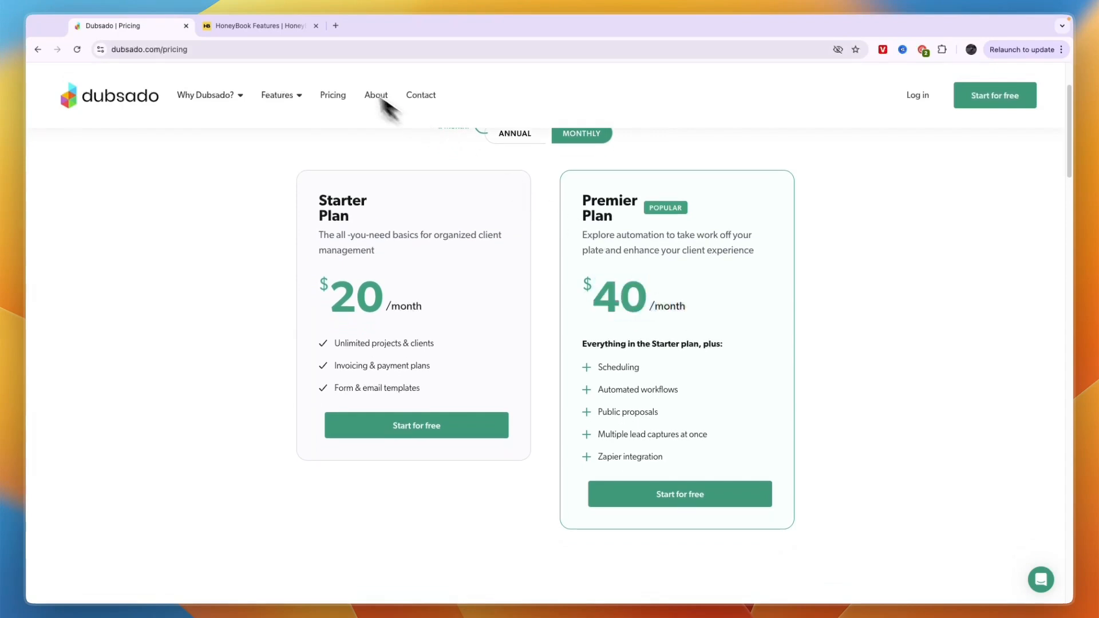
- Switch HoneyBook pricing to monthly ($19/$39/$79) and return Dubsado's tab to its homepage
{"action": "left_click", "coordinate": [260, 26]}
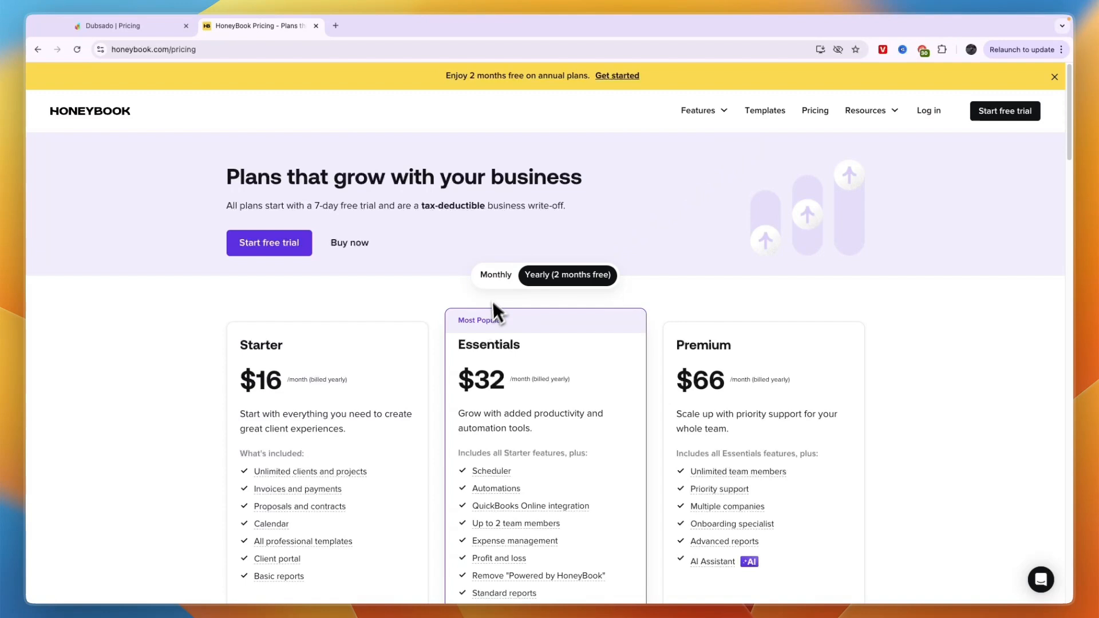
{"action": "left_click", "coordinate": [496, 274]}
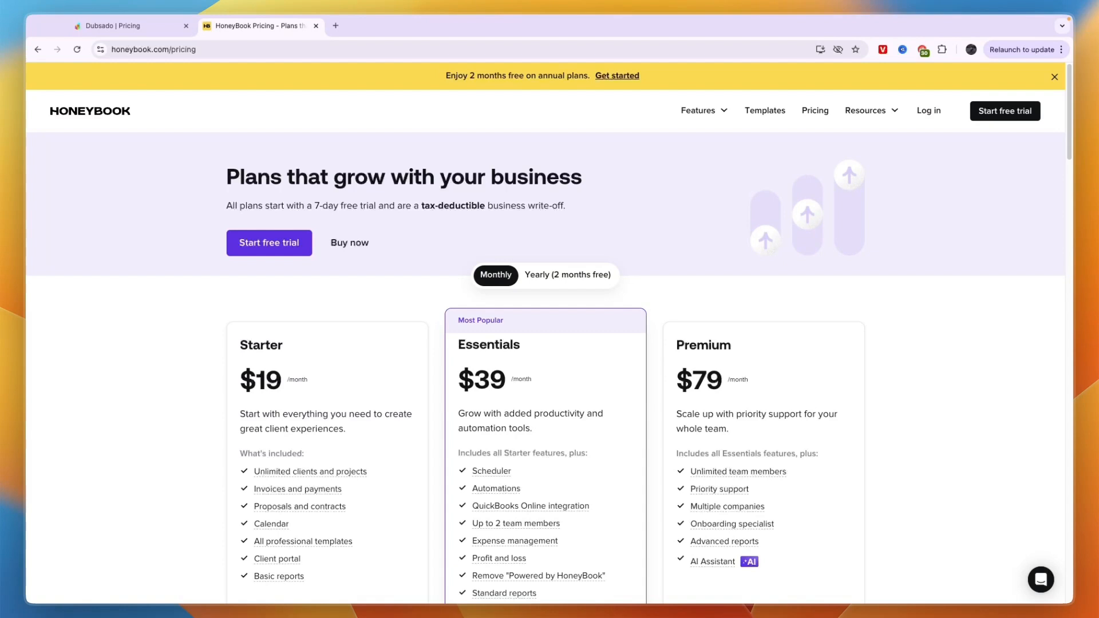
{"action": "left_click", "coordinate": [120, 27]}
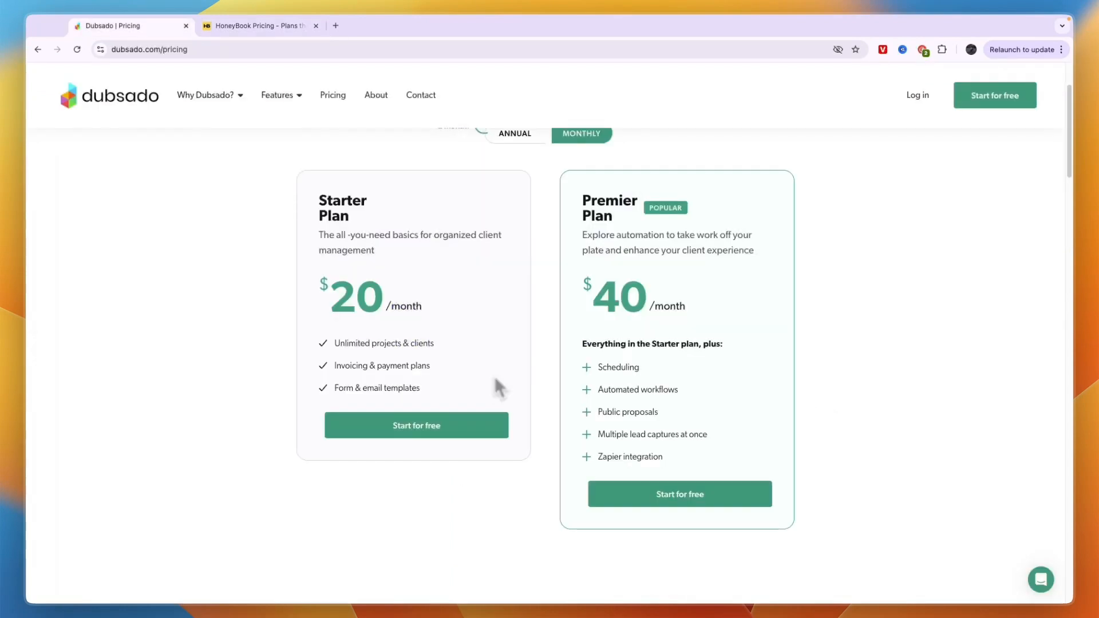
{"action": "left_click", "coordinate": [109, 96]}
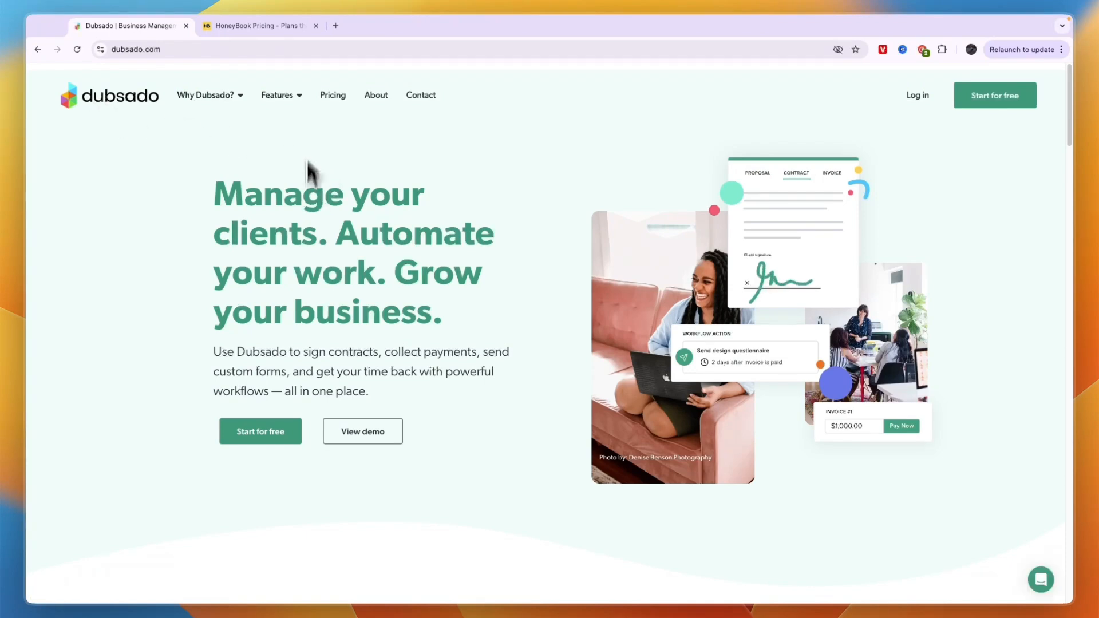
{"action": "left_click", "coordinate": [259, 26]}
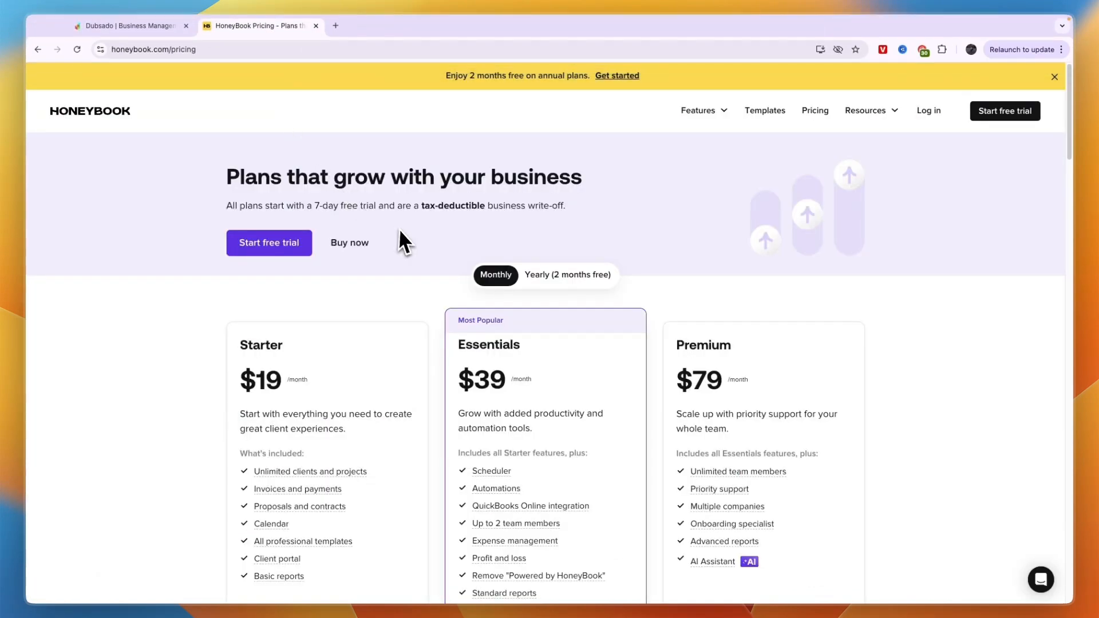
{"action": "mouse_move", "coordinate": [670, 238]}
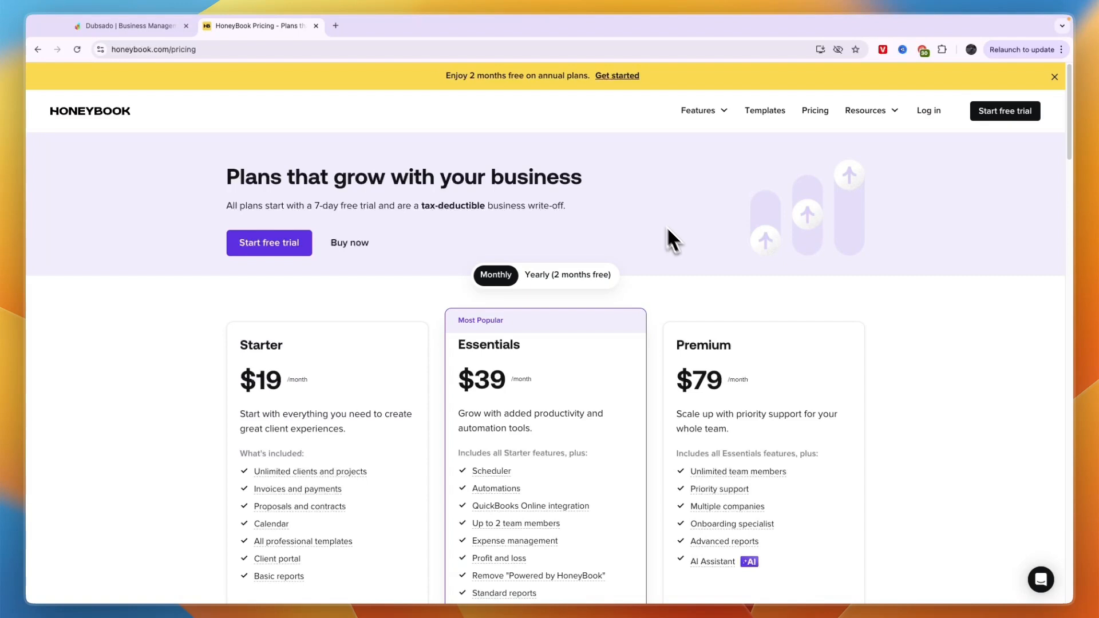
{"action": "mouse_move", "coordinate": [759, 182]}
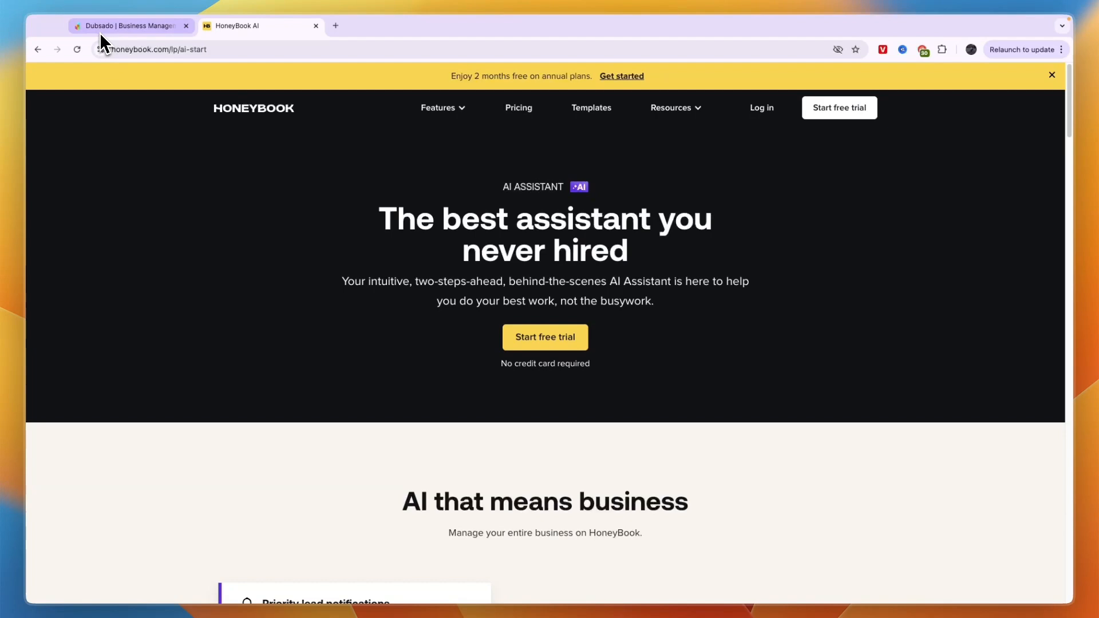
- Flip to Dubsado and back to HoneyBook's AI Assistant page, scrolling down
{"action": "left_click", "coordinate": [126, 26]}
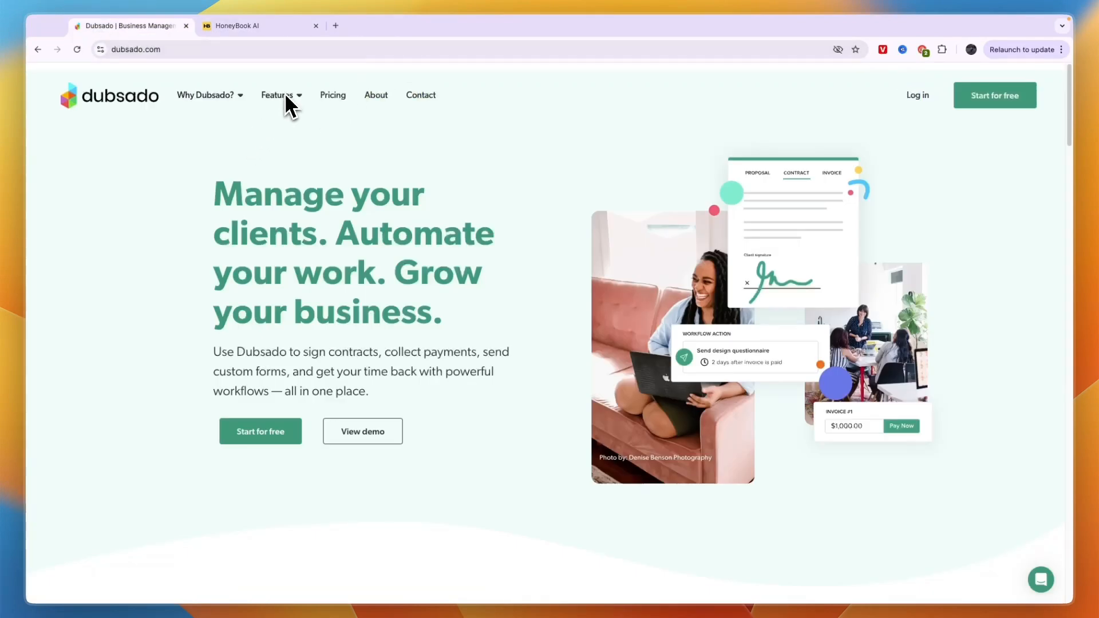
{"action": "left_click", "coordinate": [249, 25]}
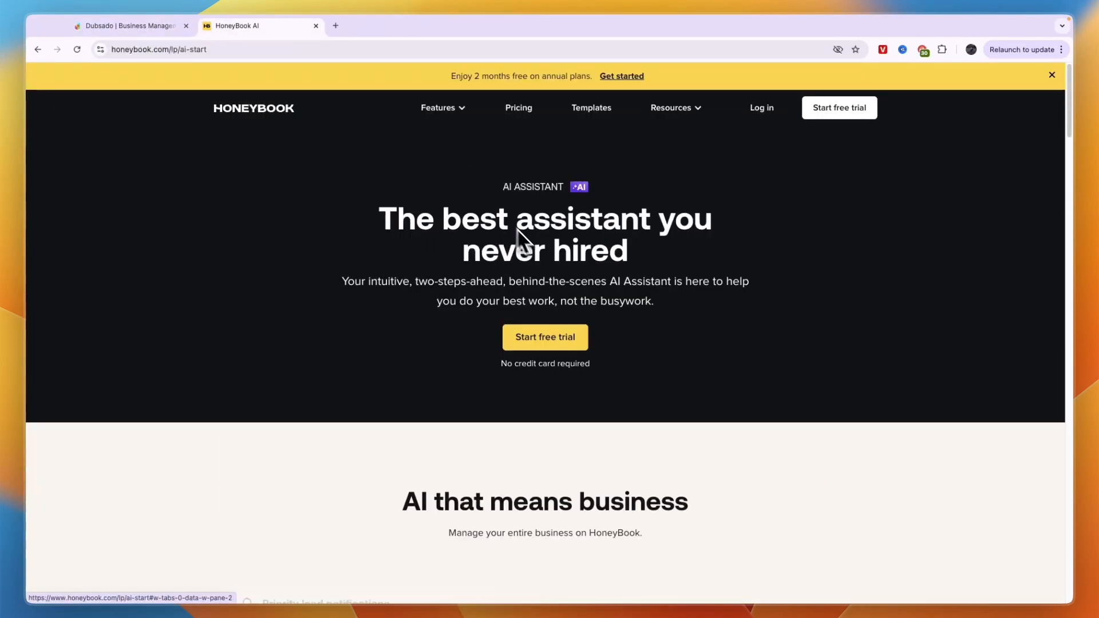
{"action": "scroll", "scroll_direction": "down", "scroll_amount": 3}
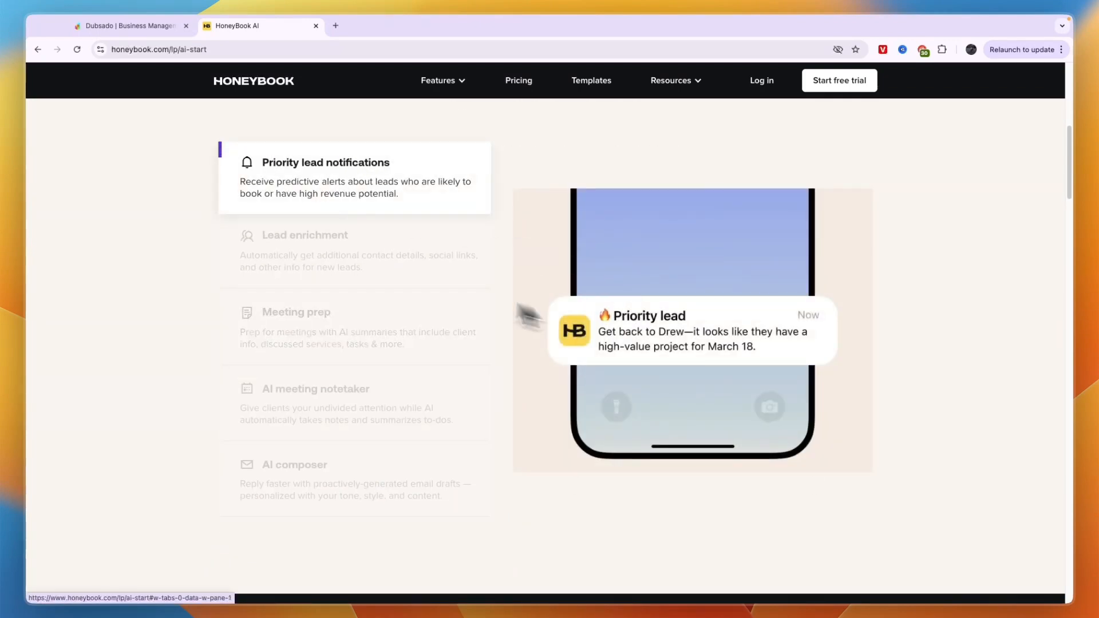
- Browse the Lead enrichment, AI meeting notetaker and AI composer feature cards
{"action": "left_click", "coordinate": [322, 238]}
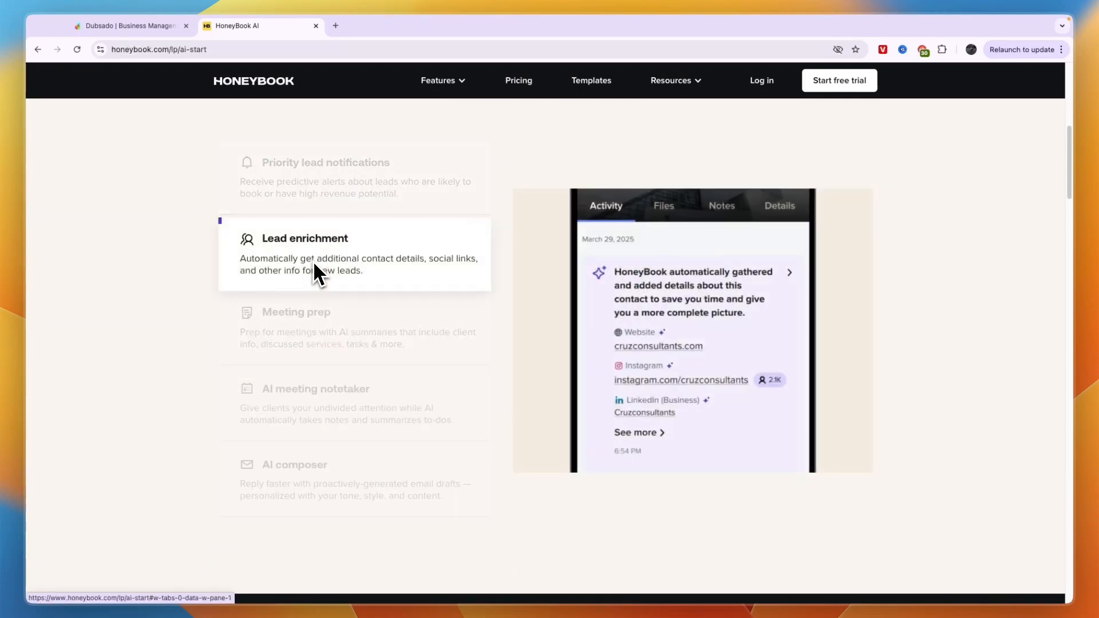
{"action": "left_click", "coordinate": [296, 315]}
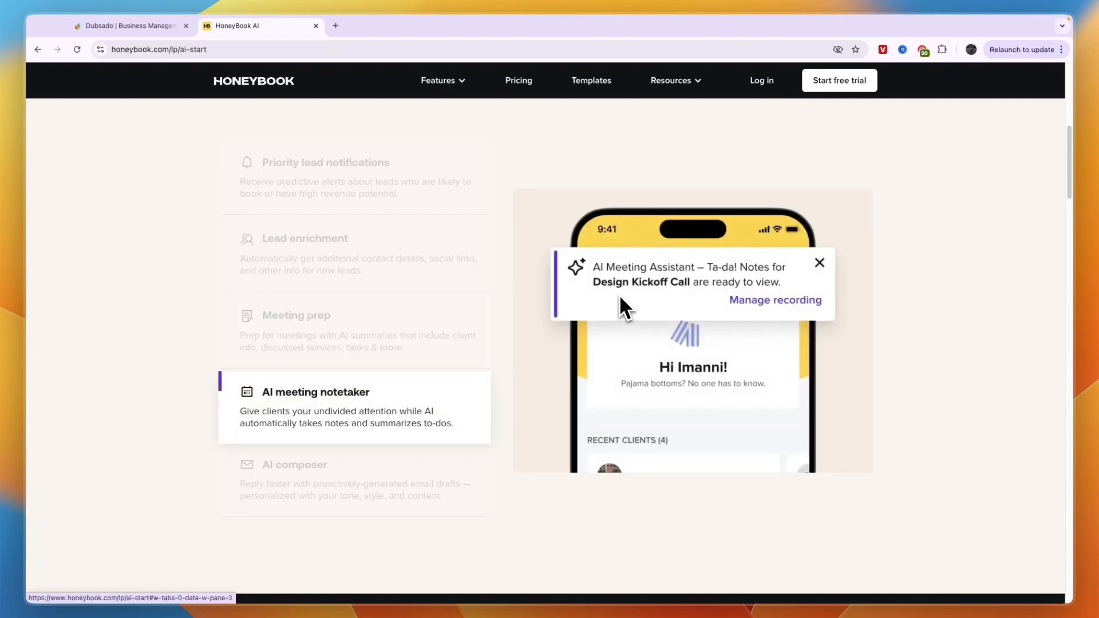
{"action": "left_click", "coordinate": [294, 464]}
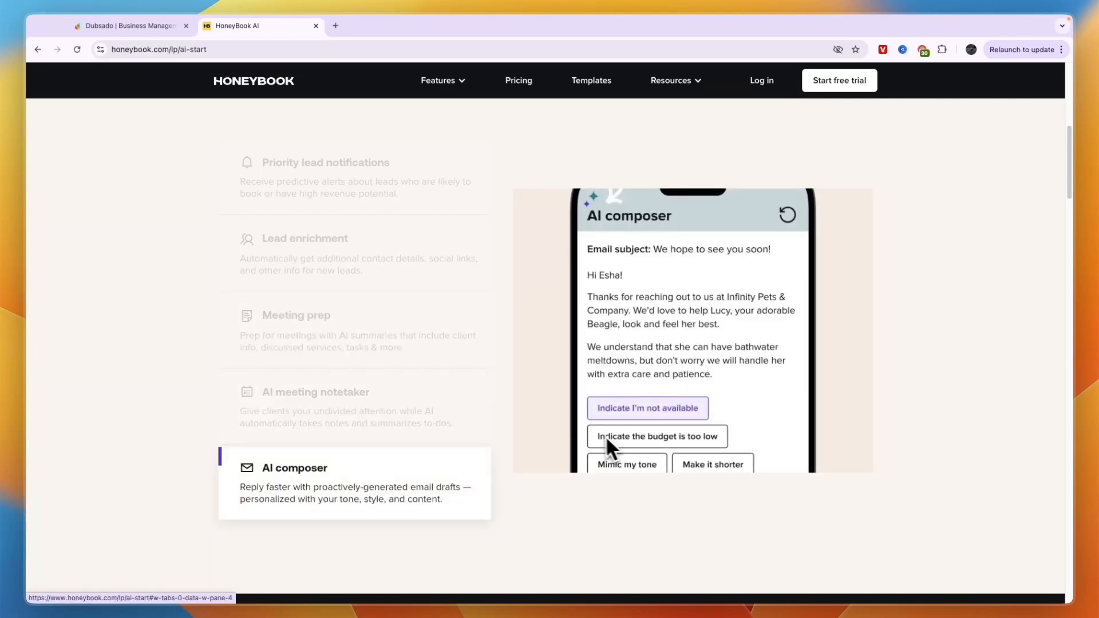
{"action": "scroll", "scroll_direction": "down", "scroll_amount": 3}
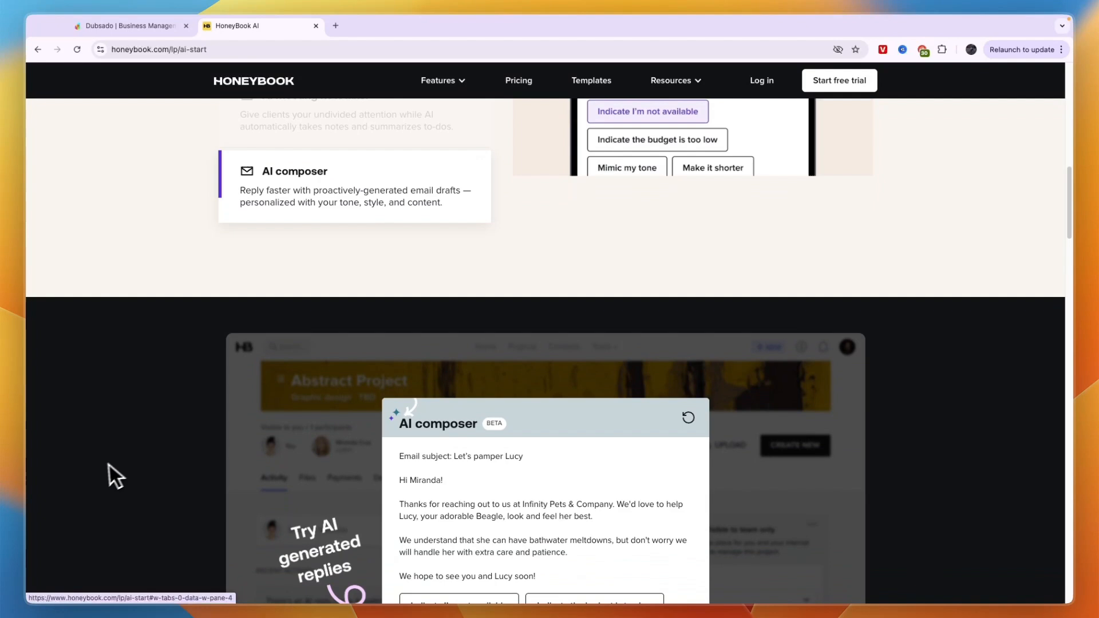
{"action": "scroll", "scroll_direction": "up", "scroll_amount": 3}
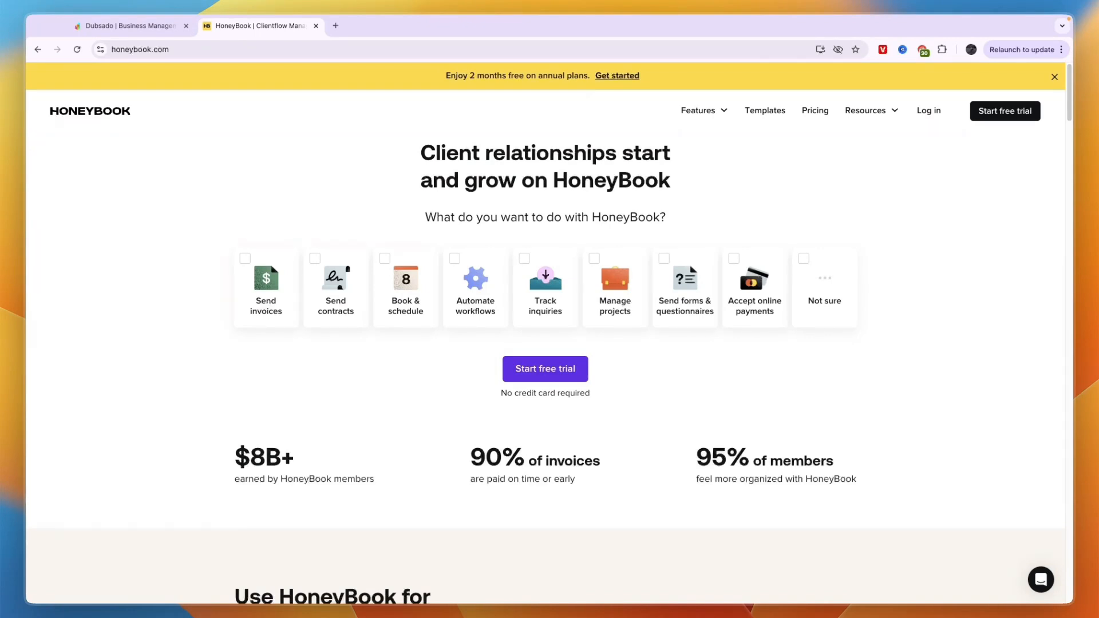
- Flip between the Dubsado and HoneyBook homepages, ending on Dubsado's
{"action": "left_click", "coordinate": [125, 25]}
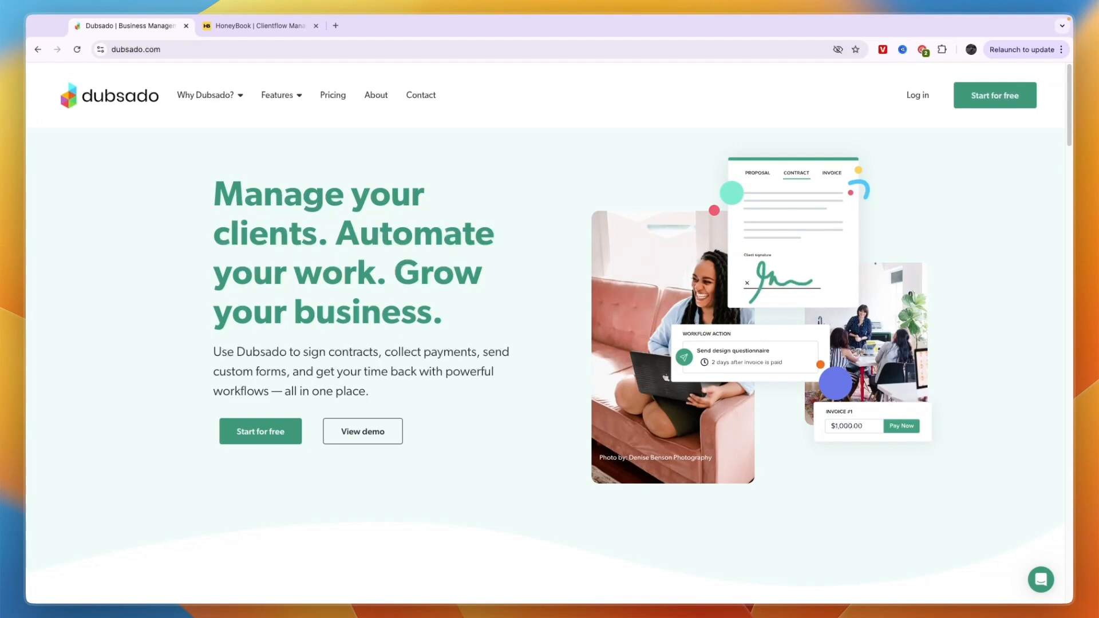
{"action": "left_click", "coordinate": [262, 26]}
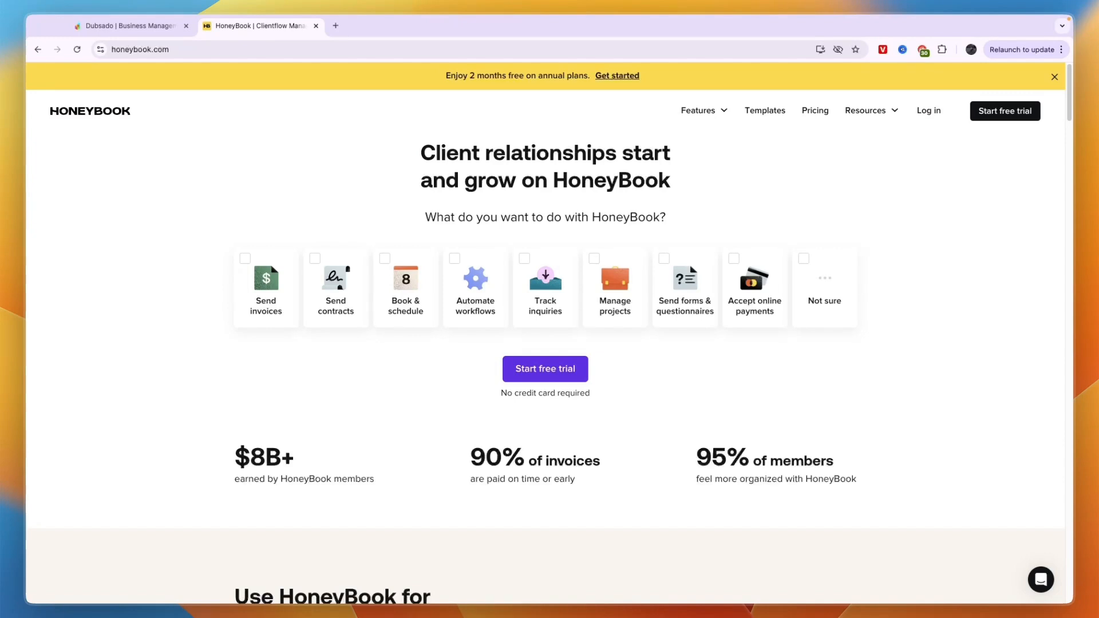
{"action": "left_click", "coordinate": [128, 27]}
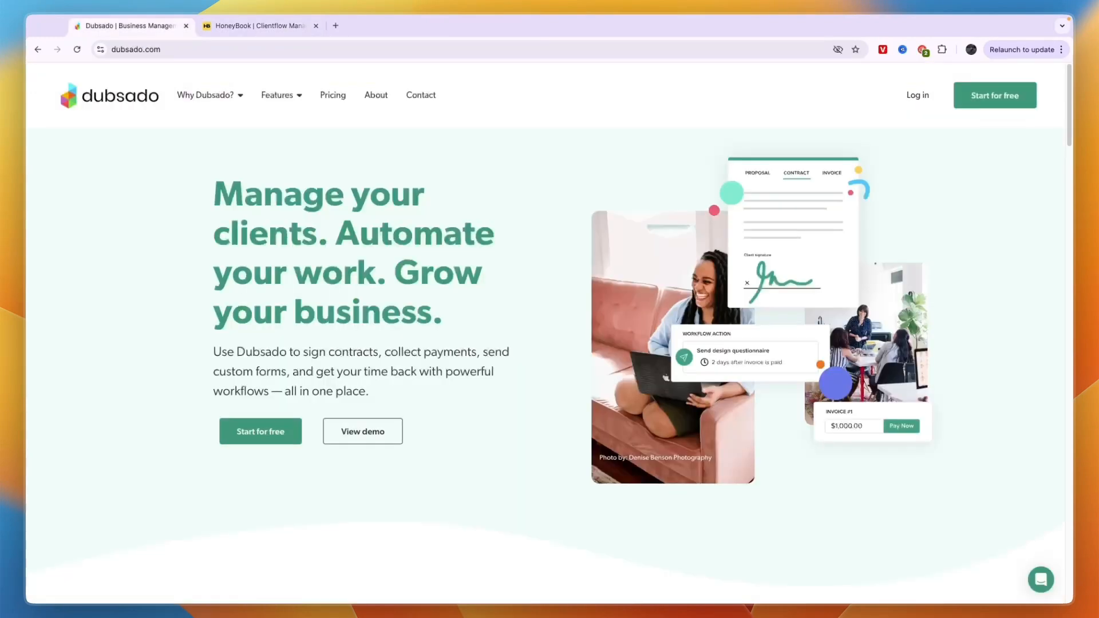